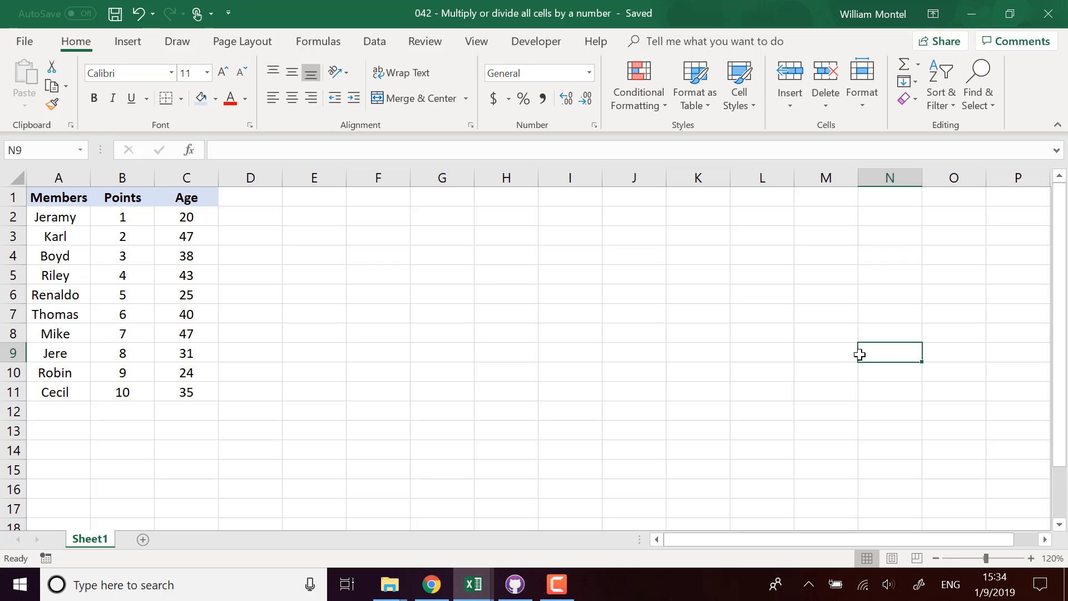
Step: Select the Points values in column B and start a new formula in cell D2
click(314, 255)
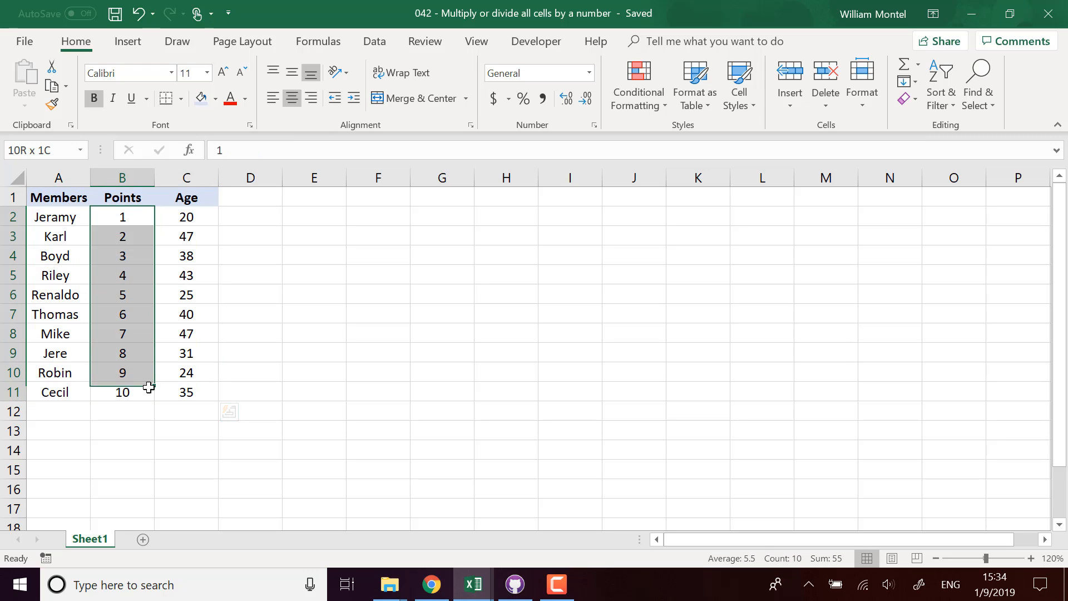
click(314, 216)
text(=)
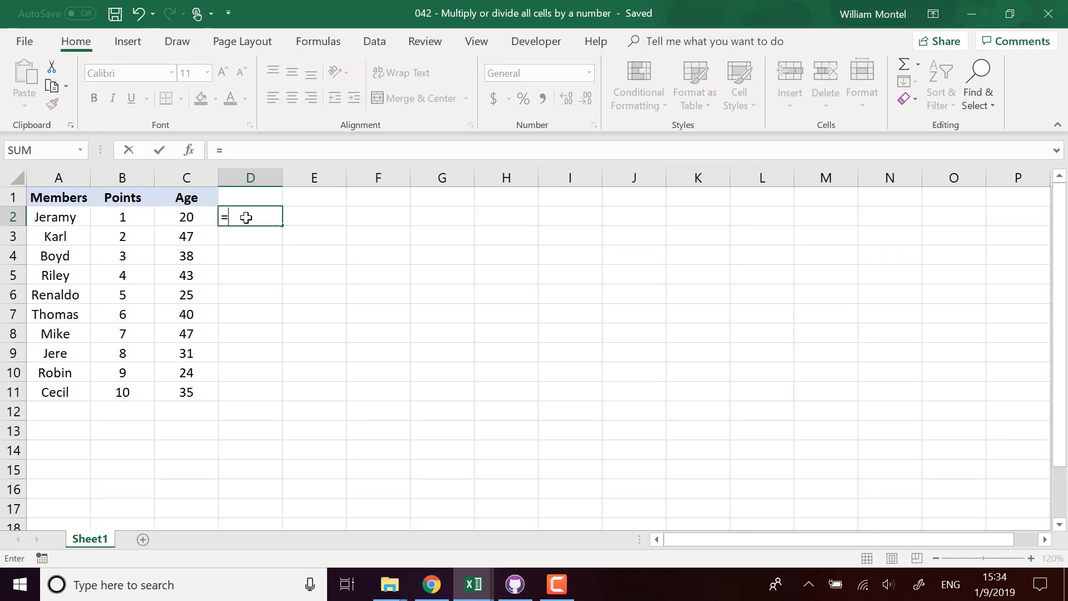
Step: Enter =5*B2 in D2, fill it down to D11, then delete those results
text(5)
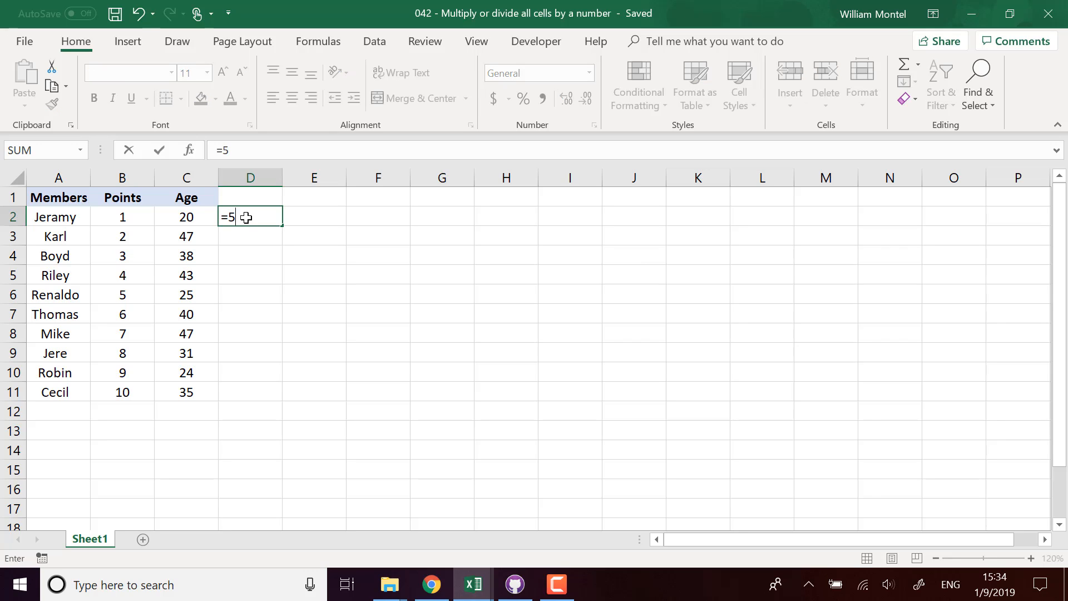
click(122, 216)
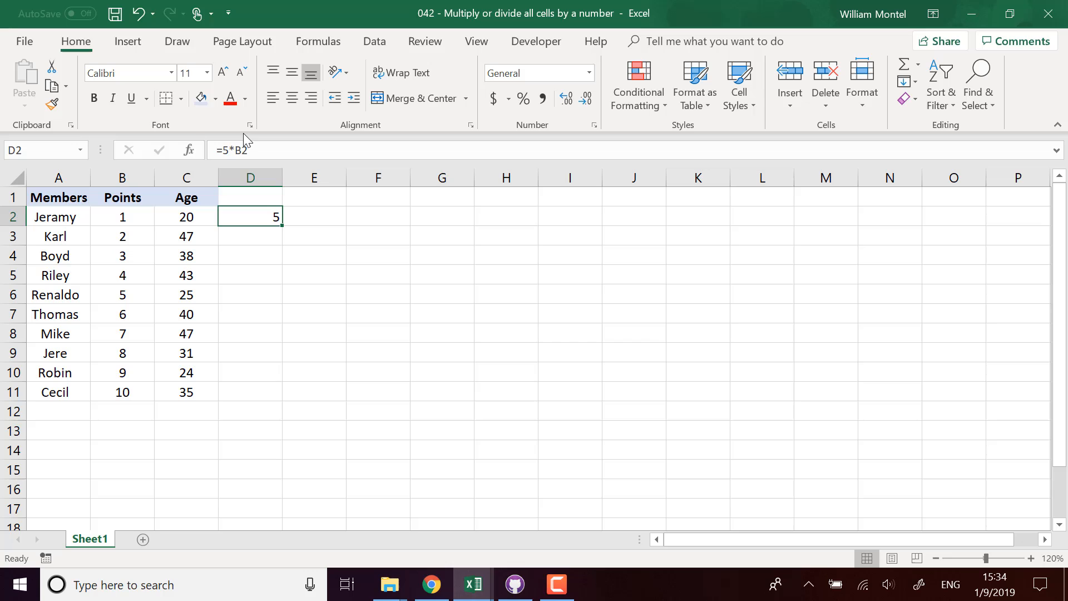
click(122, 217)
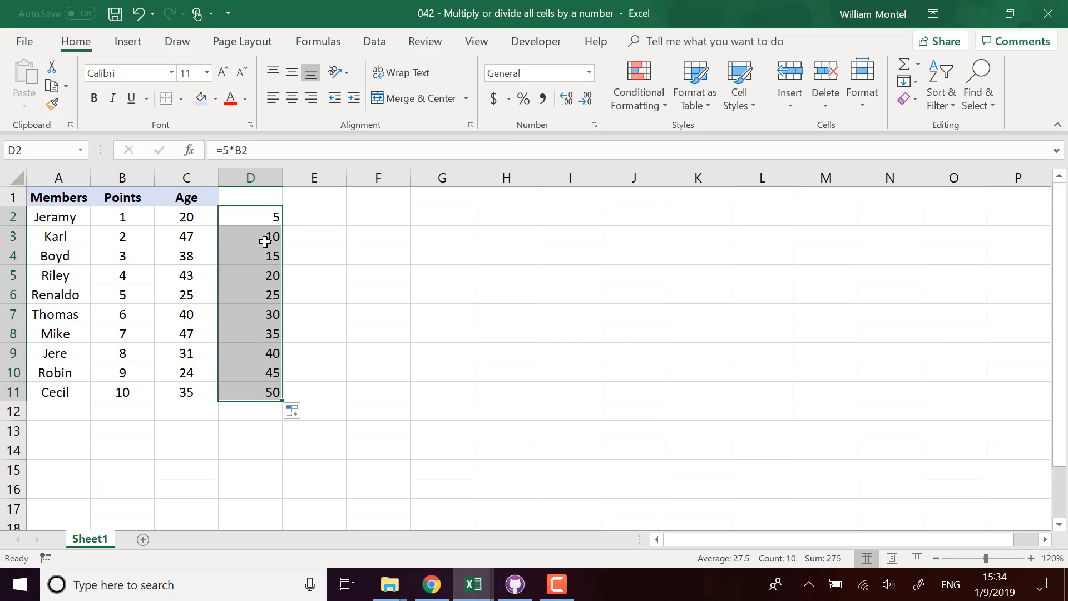
key(ctrl+c)
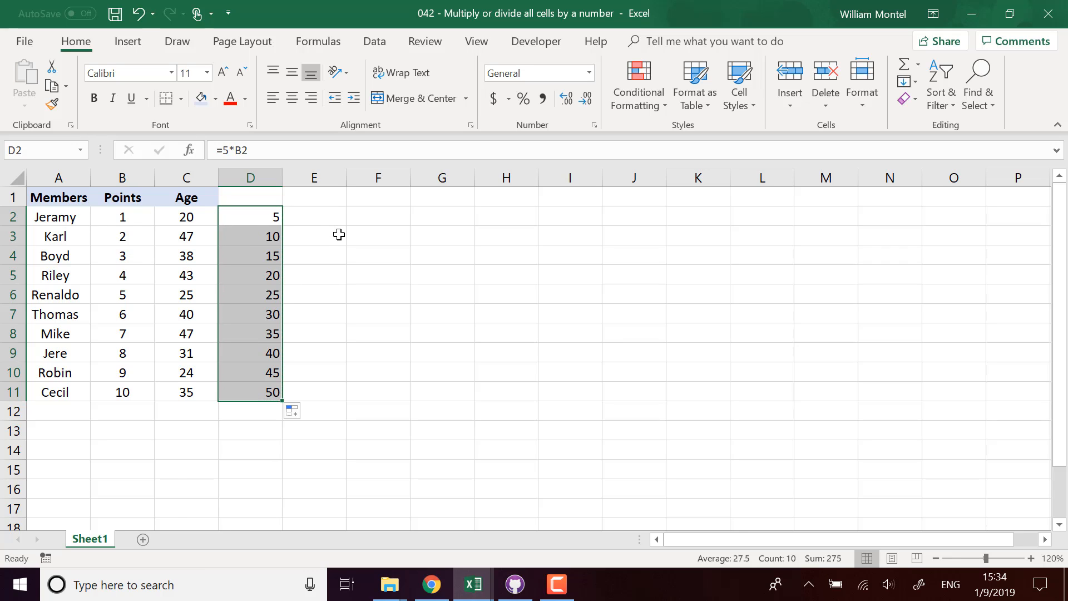
key(Delete)
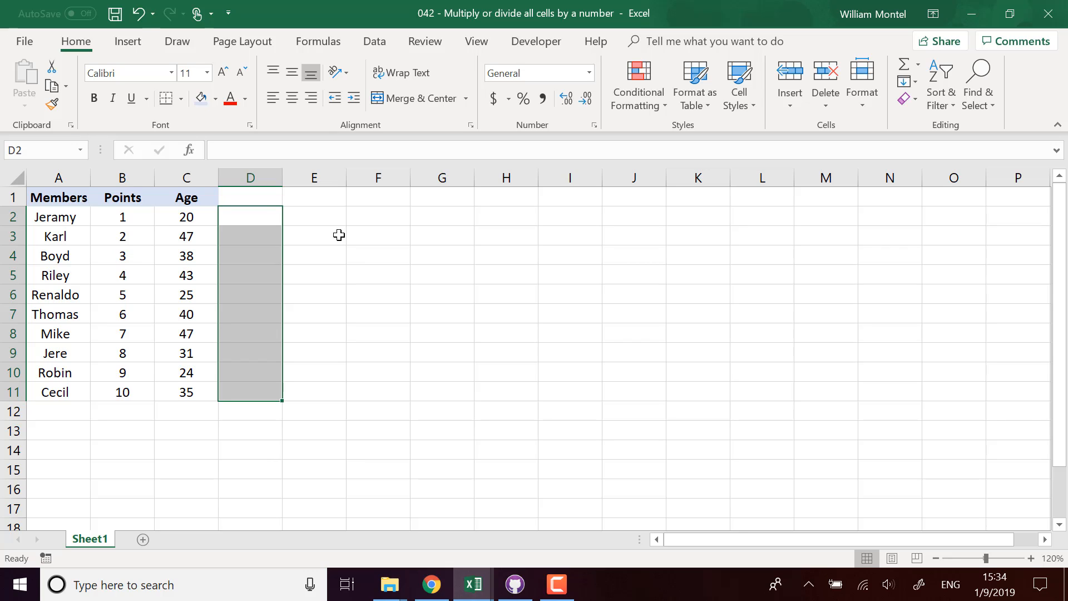
mouse_move(252, 224)
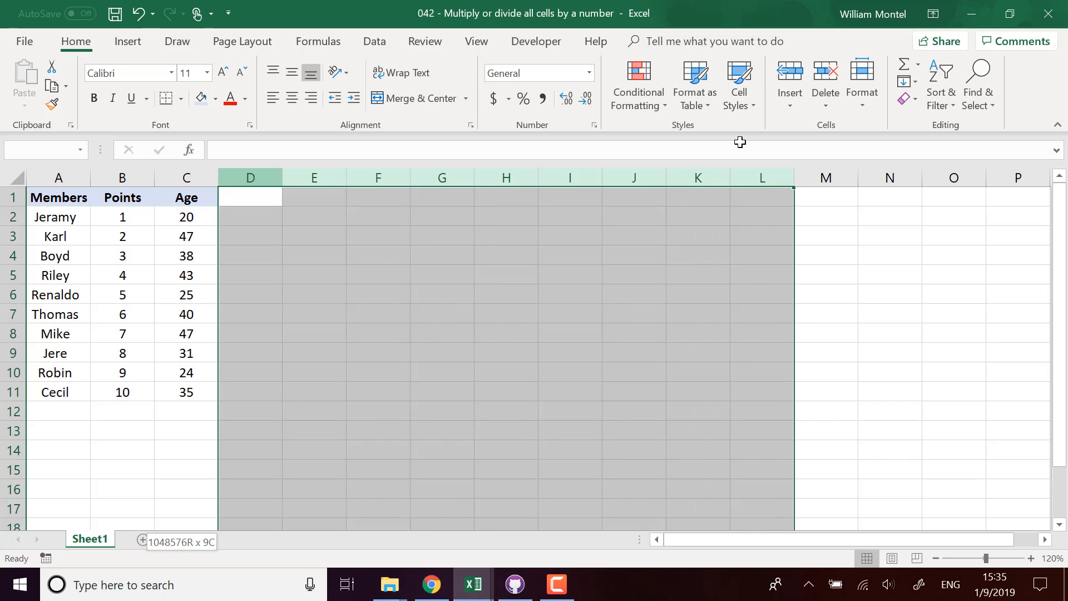
click(441, 294)
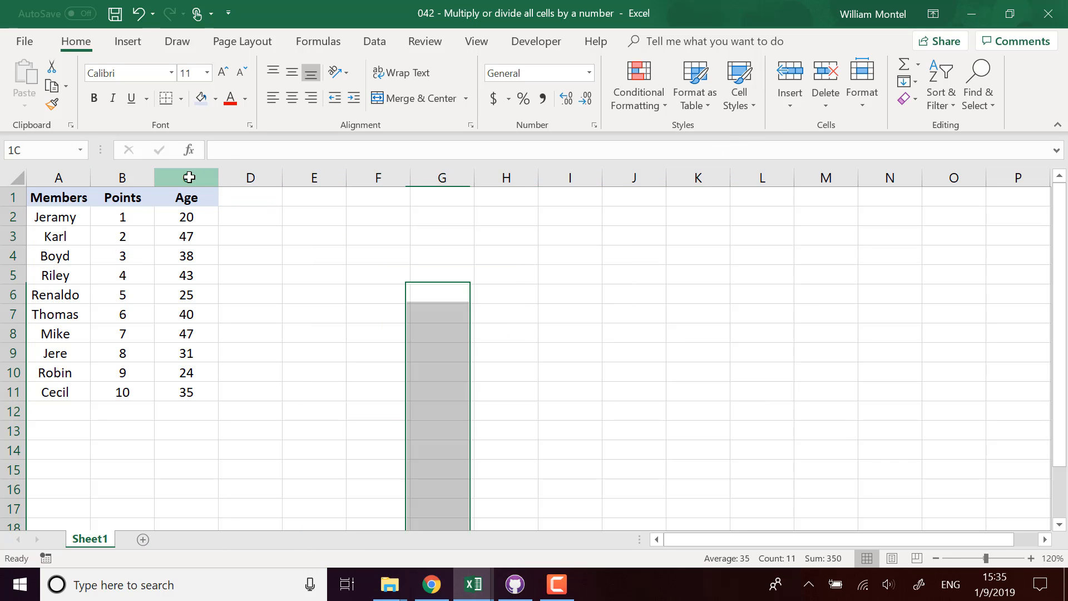
click(186, 177)
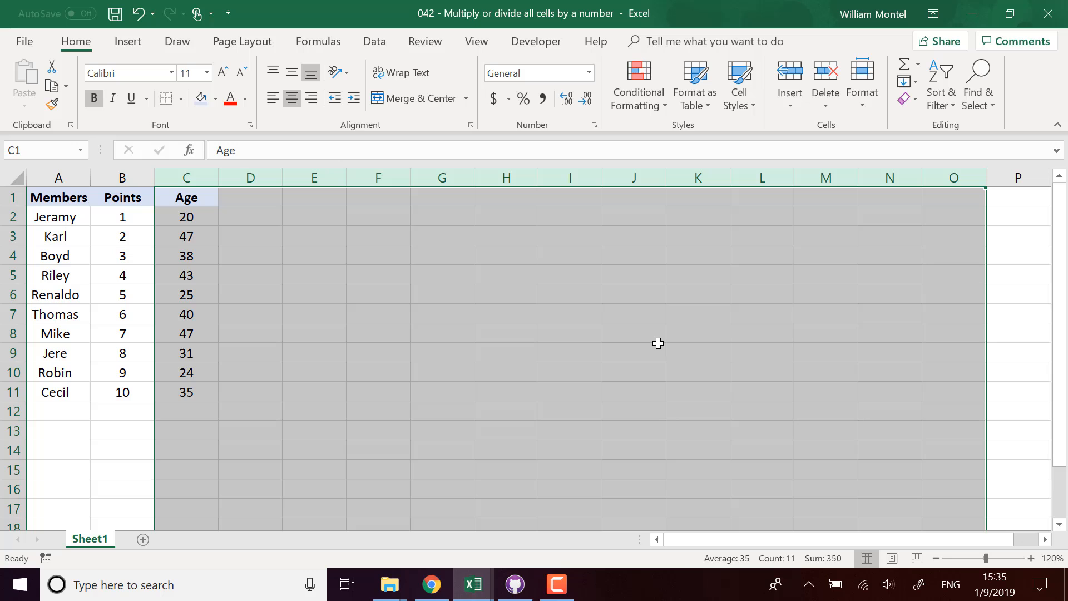
click(506, 334)
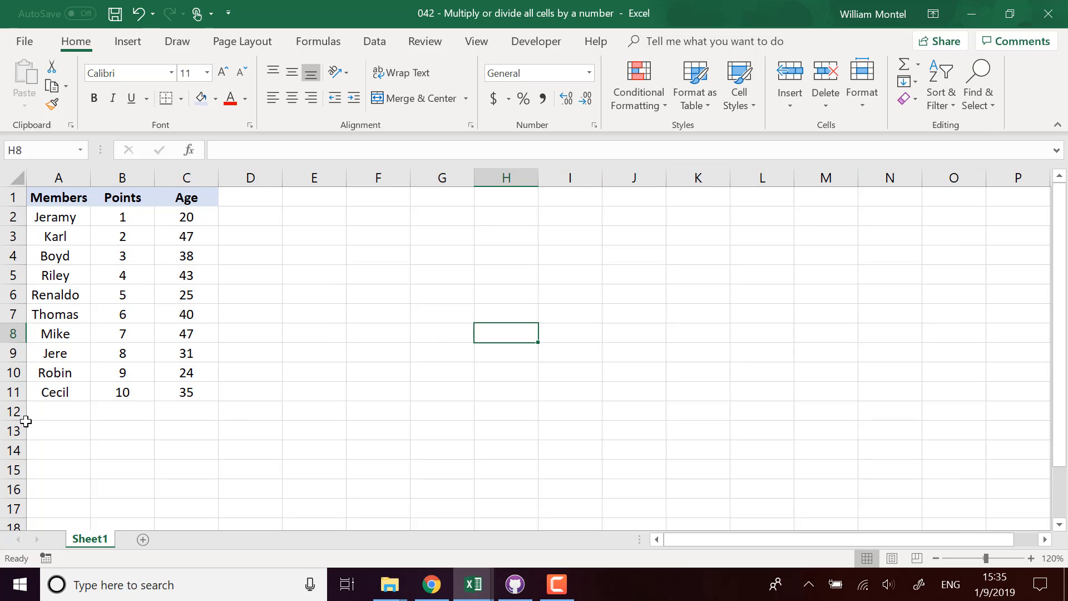
click(58, 391)
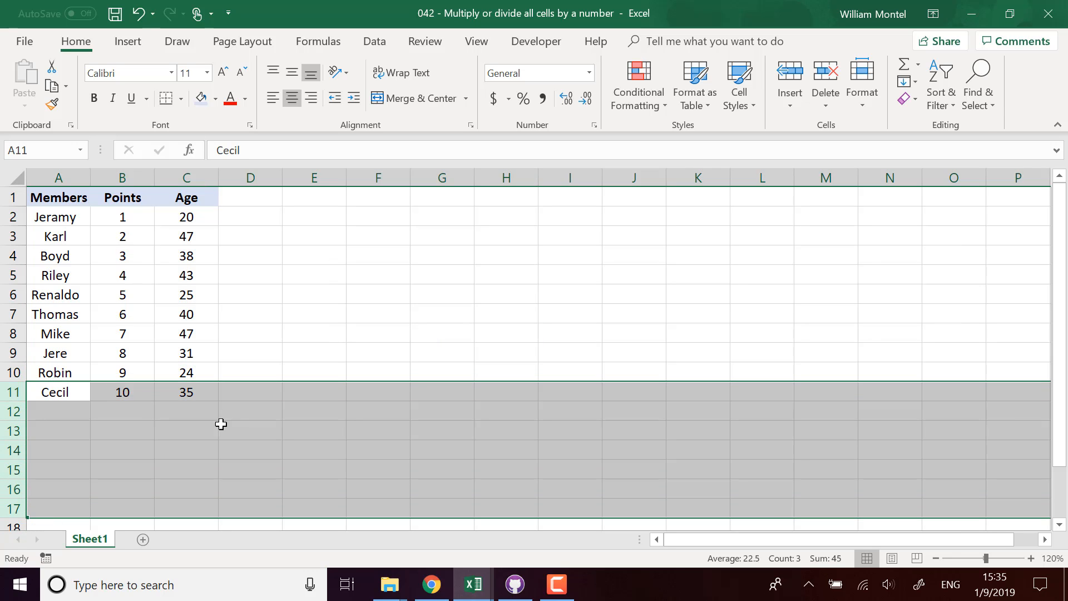
mouse_move(871, 231)
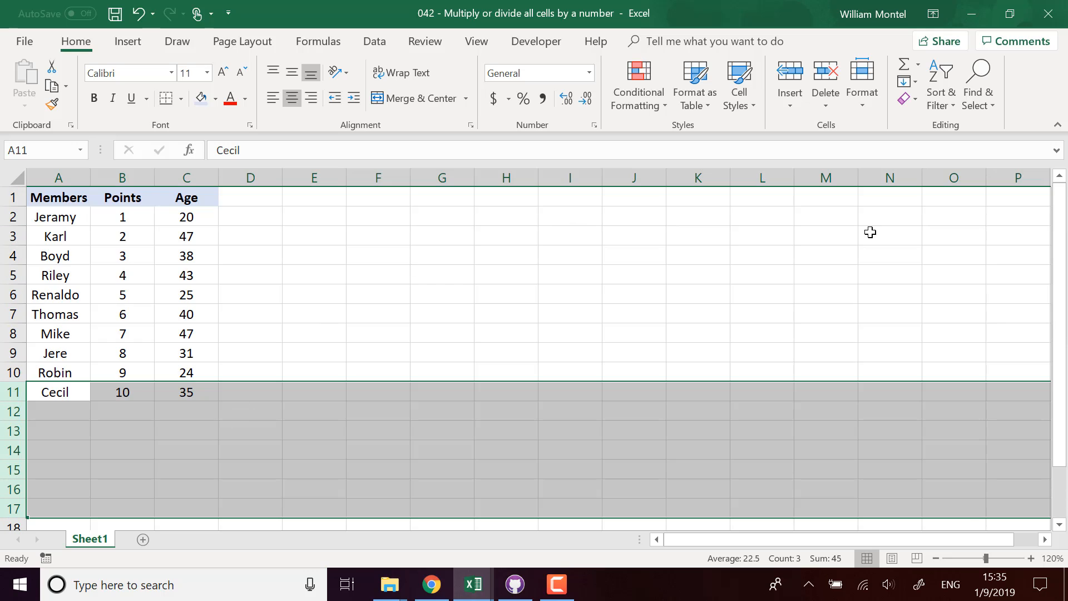
mouse_move(1025, 194)
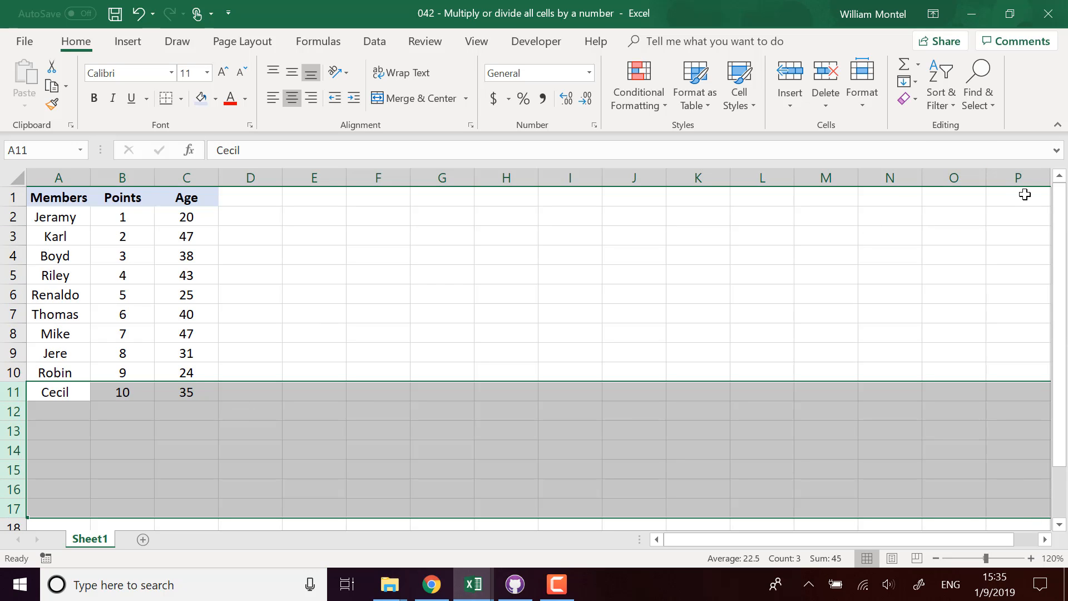
click(1017, 197)
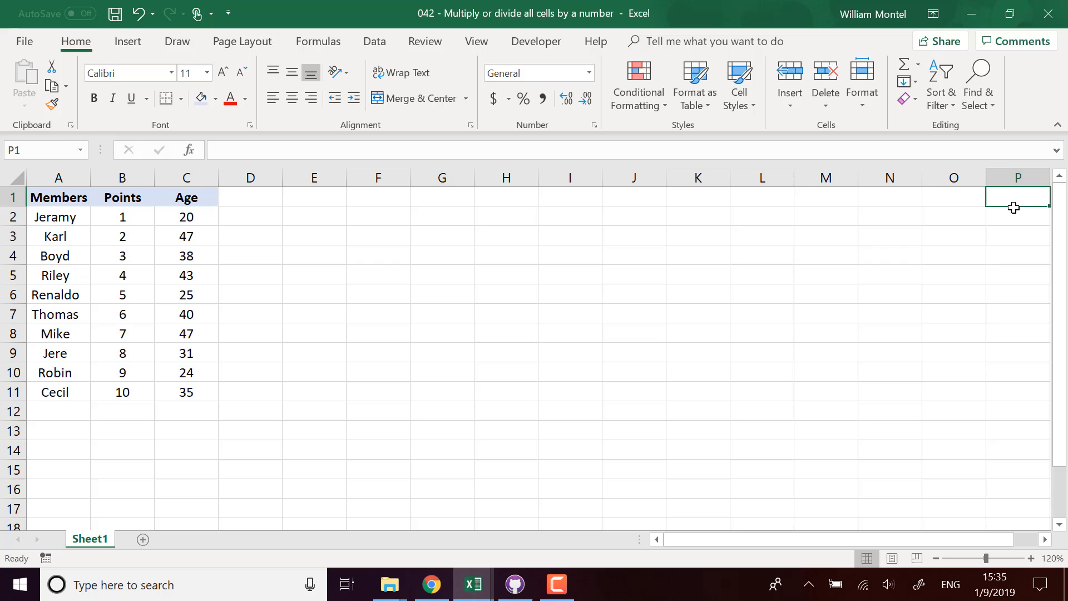
mouse_move(366, 423)
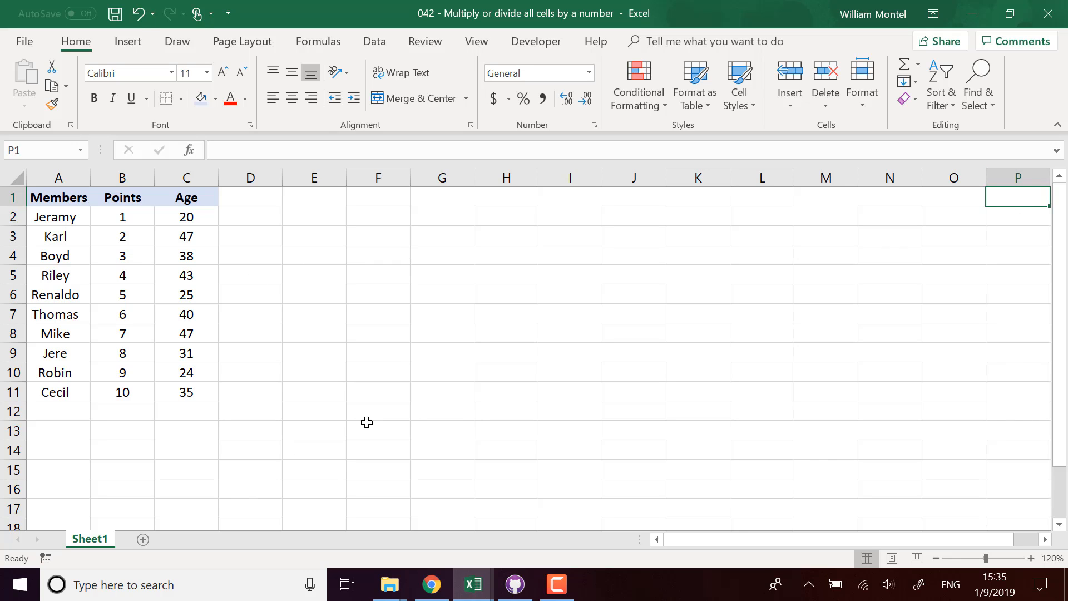
click(379, 430)
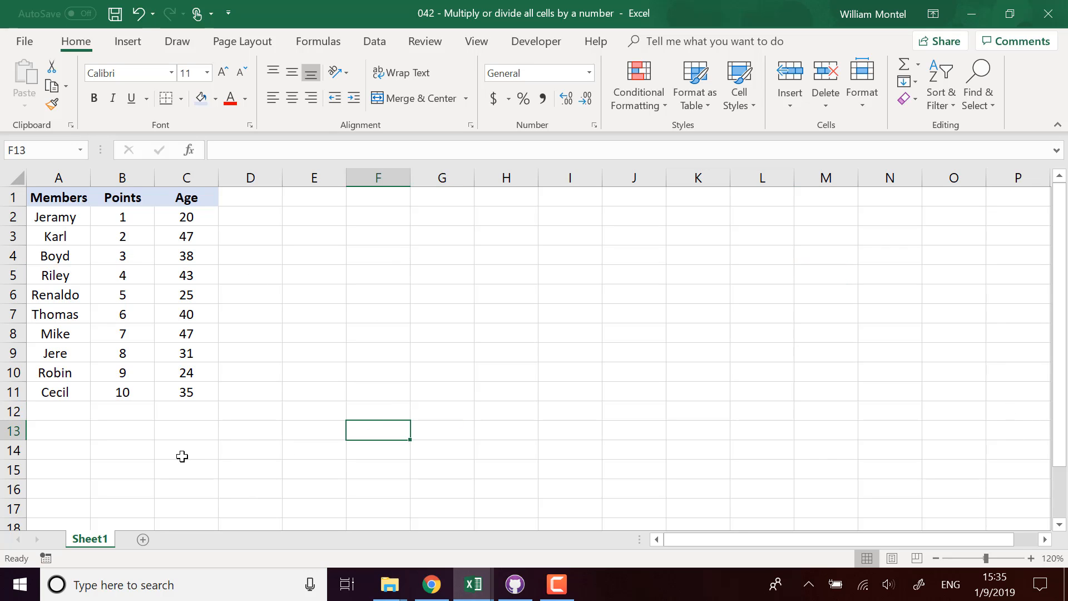
mouse_move(432, 197)
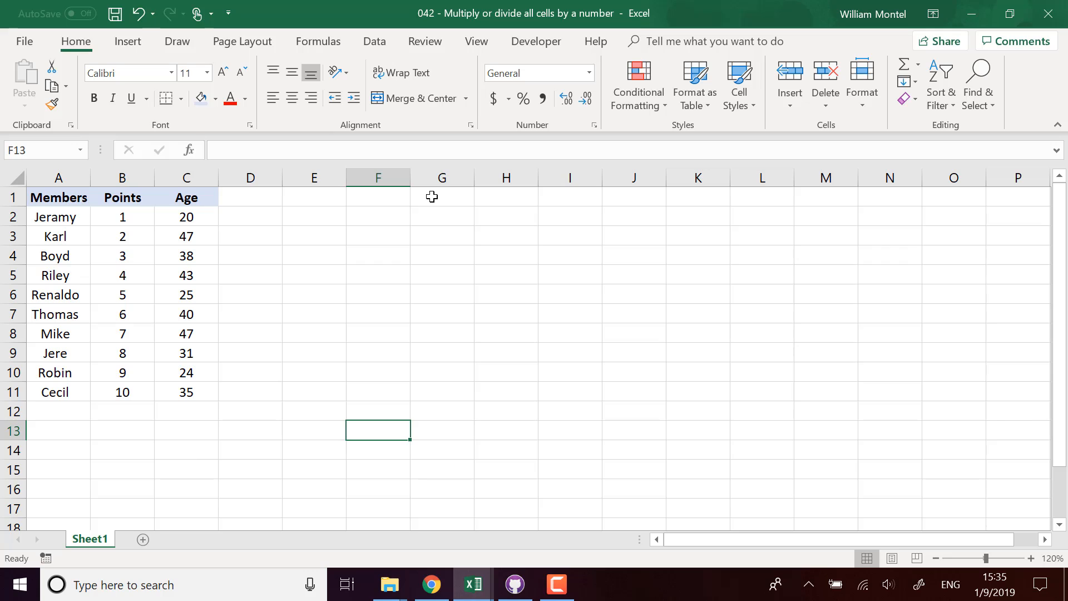
mouse_move(367, 218)
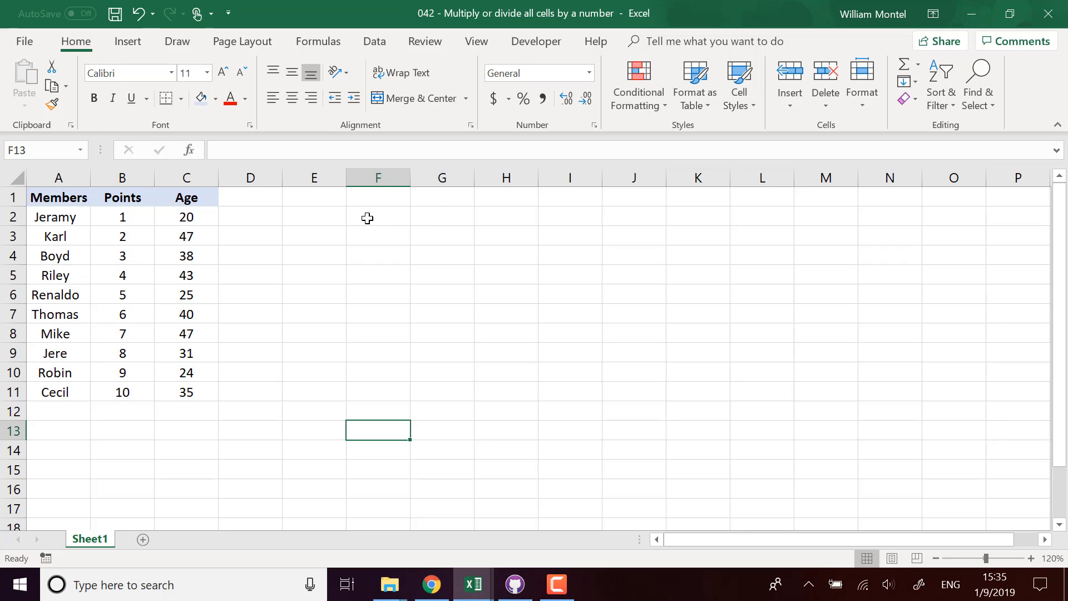
drag(122, 217, 122, 353)
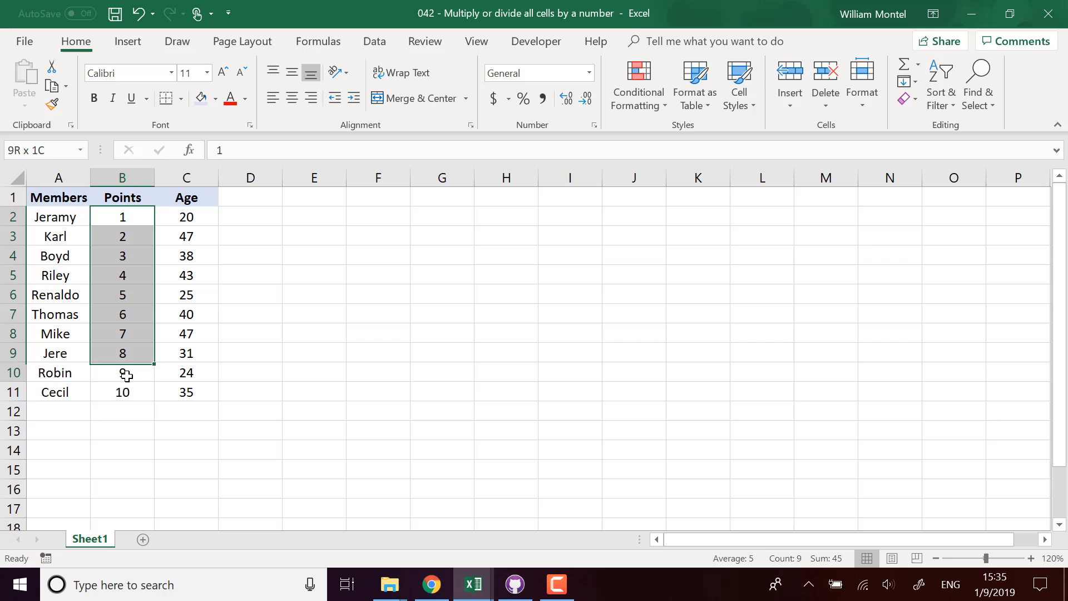
Step: Enter 1000 in cell F2 and select Points values B2:B11 as the paste target
click(379, 216)
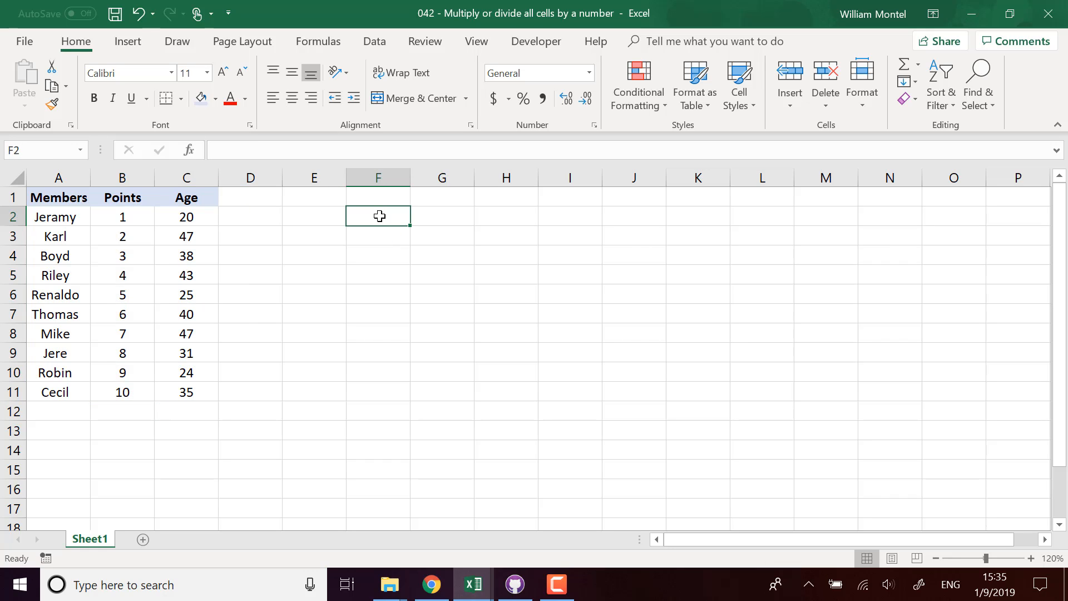
text(1000)
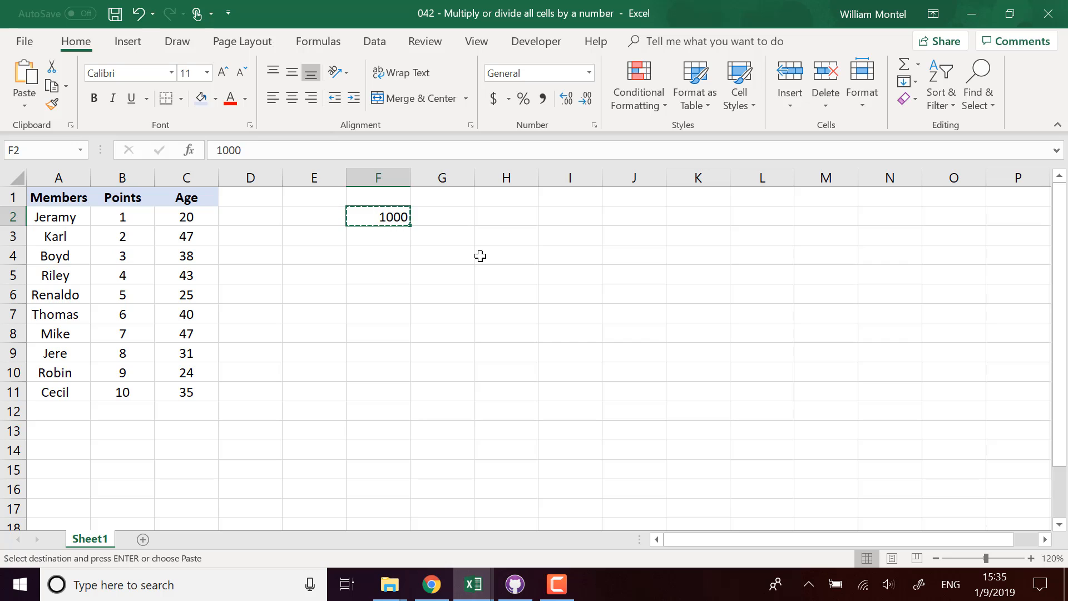
mouse_move(331, 227)
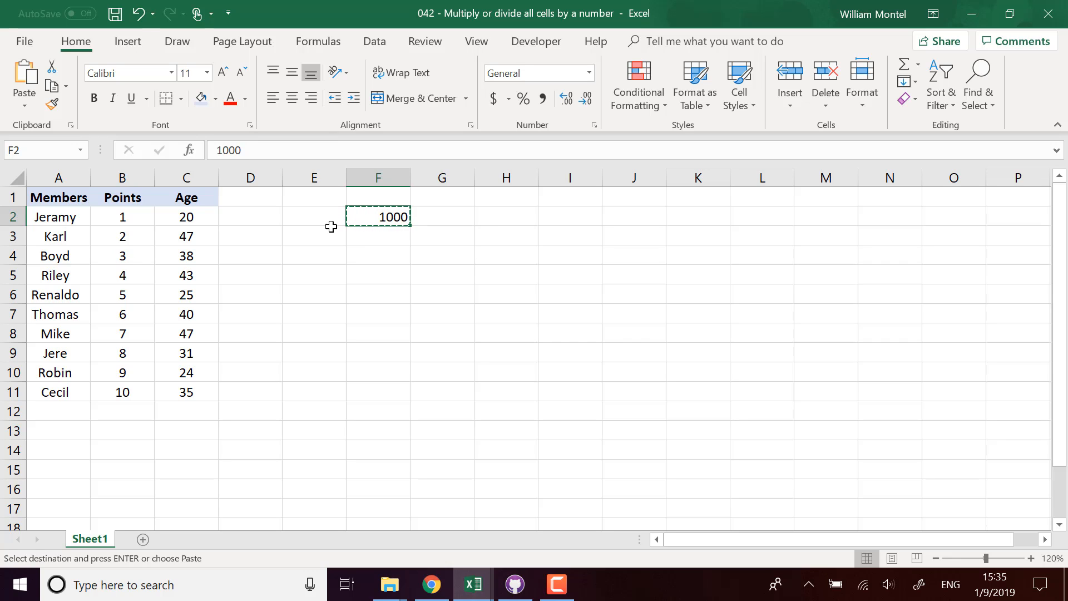
mouse_move(154, 217)
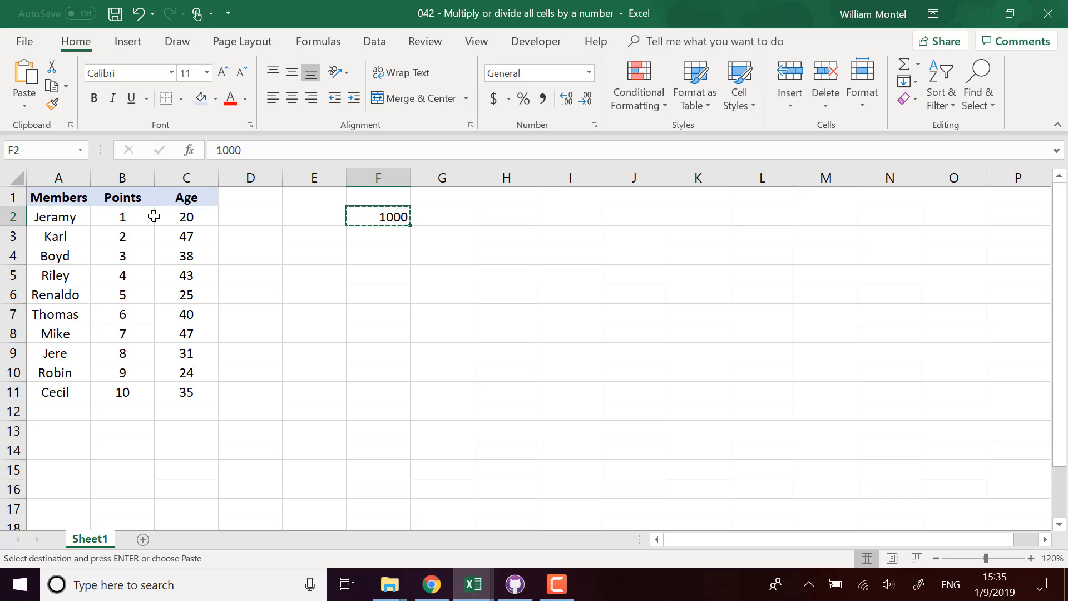
click(122, 178)
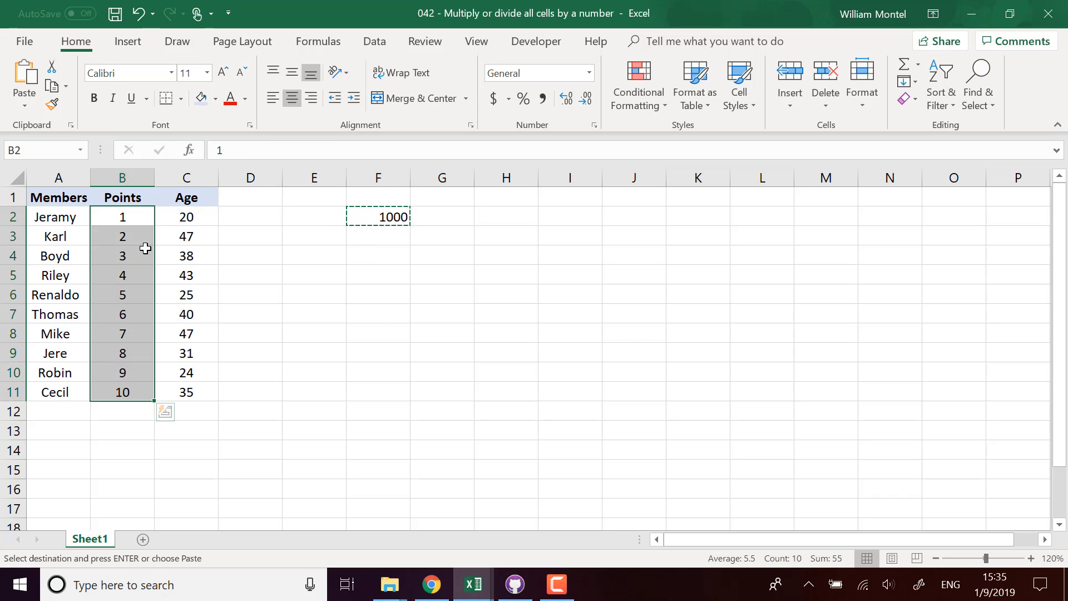
mouse_move(136, 221)
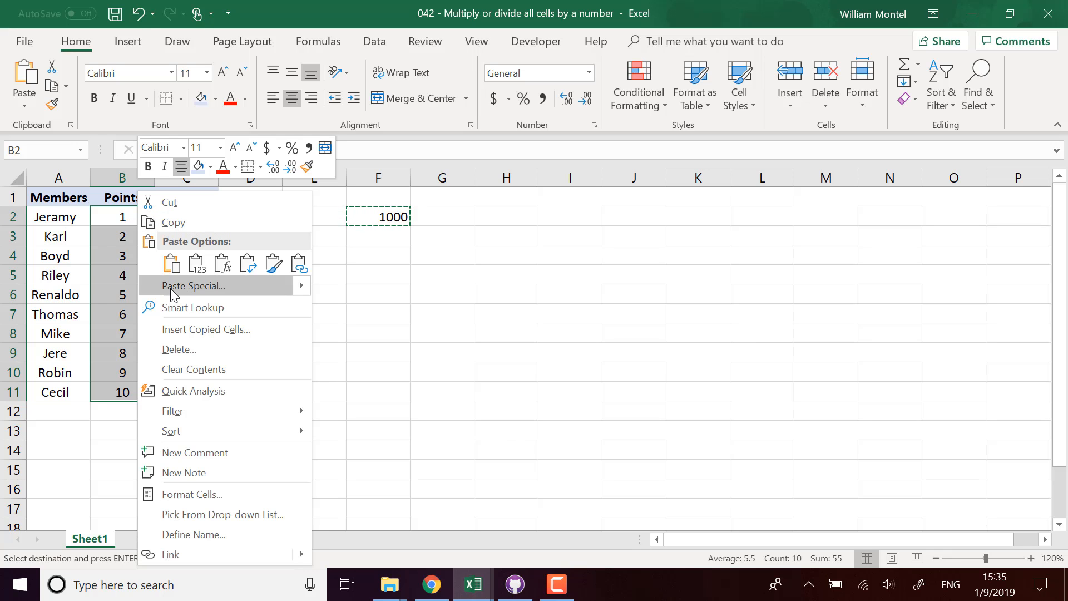
Step: Open Paste Special on B2:B11 and choose Values with the Multiply operation
click(194, 285)
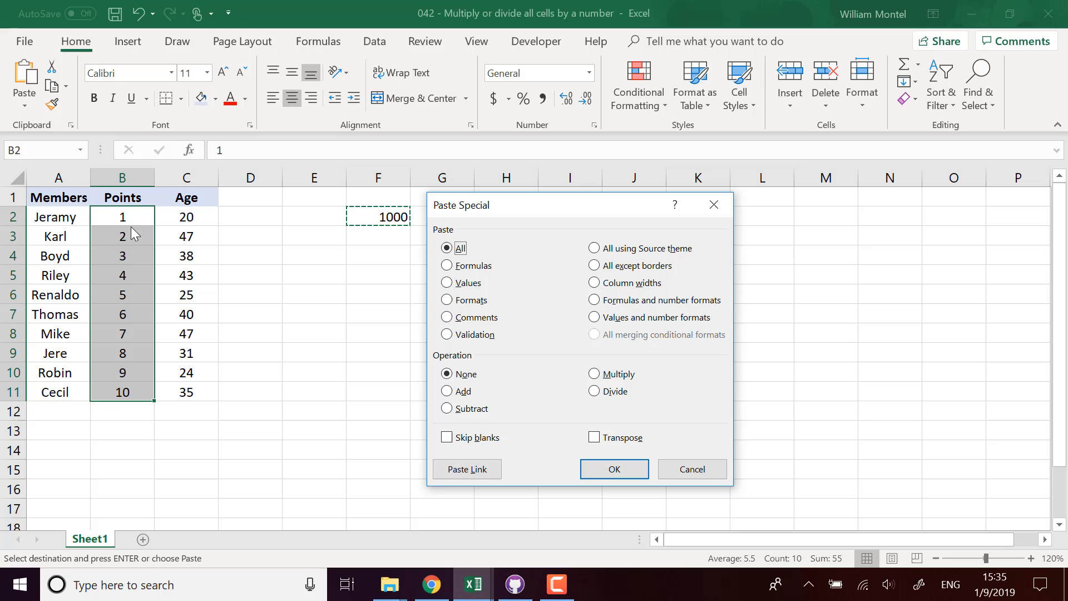
mouse_move(122, 406)
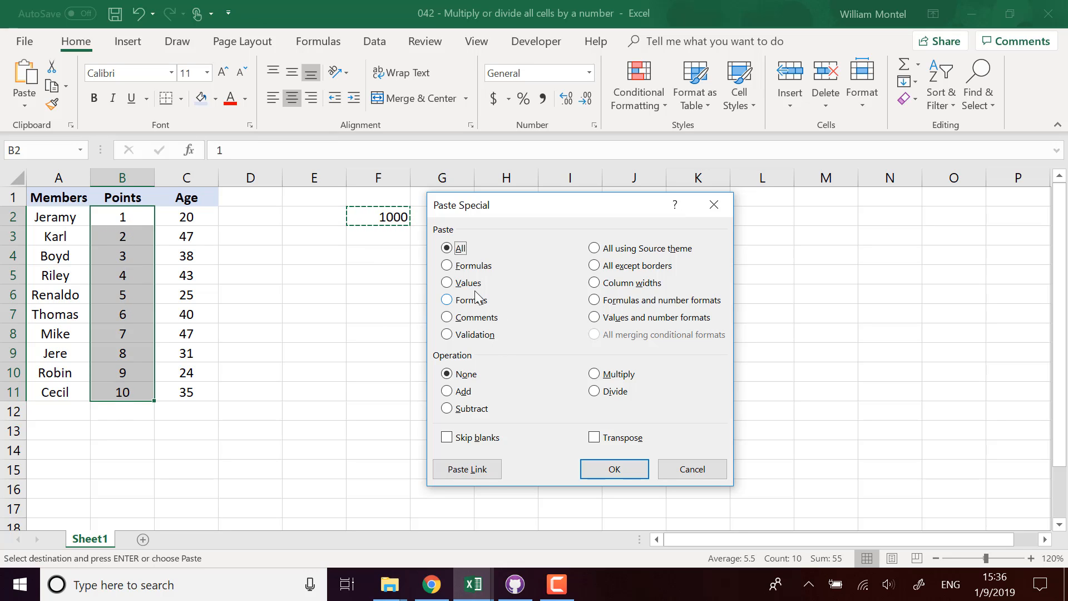
click(446, 283)
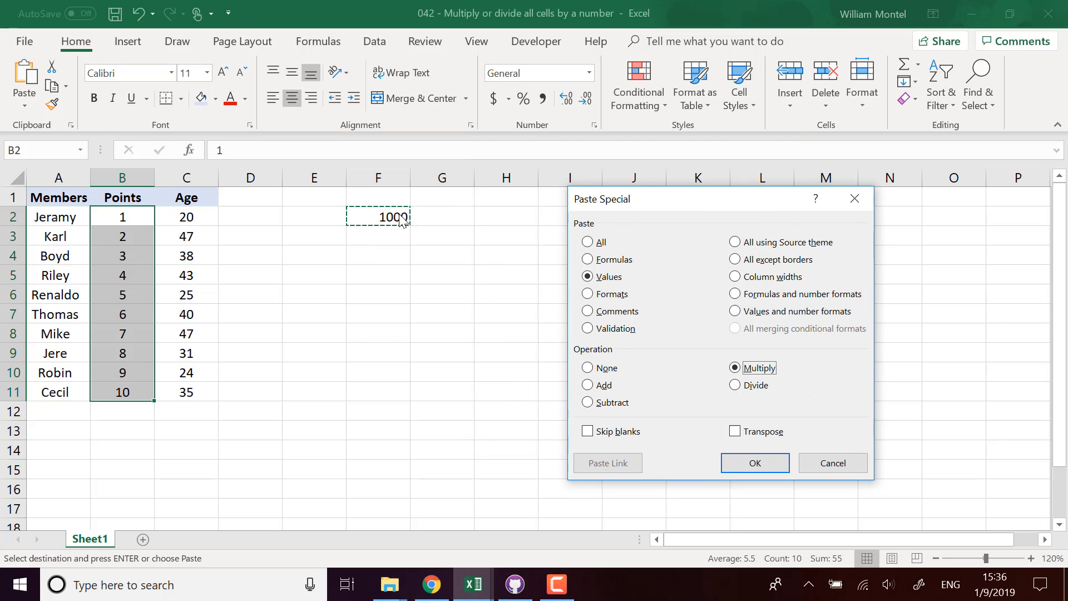
mouse_move(140, 224)
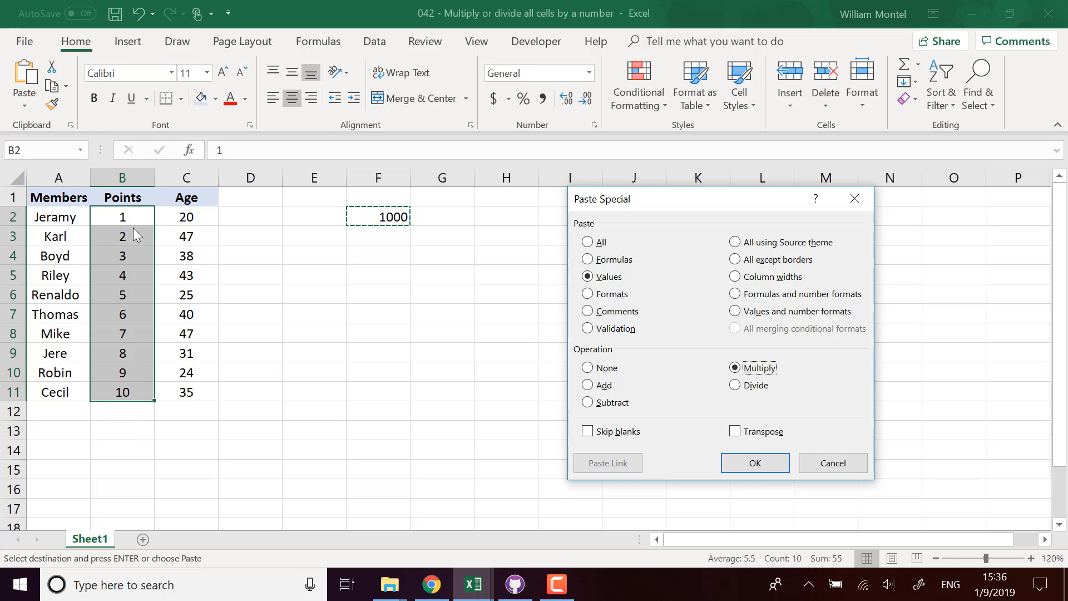
mouse_move(755, 463)
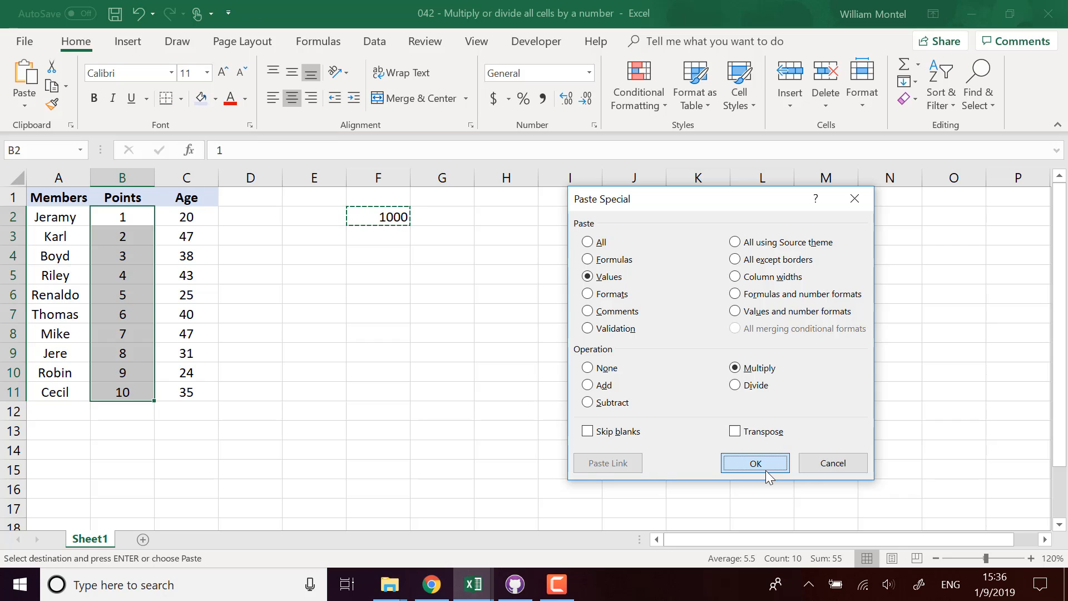
Step: Apply the multiply paste so Points read 1000–10000, then deselect the range
click(754, 464)
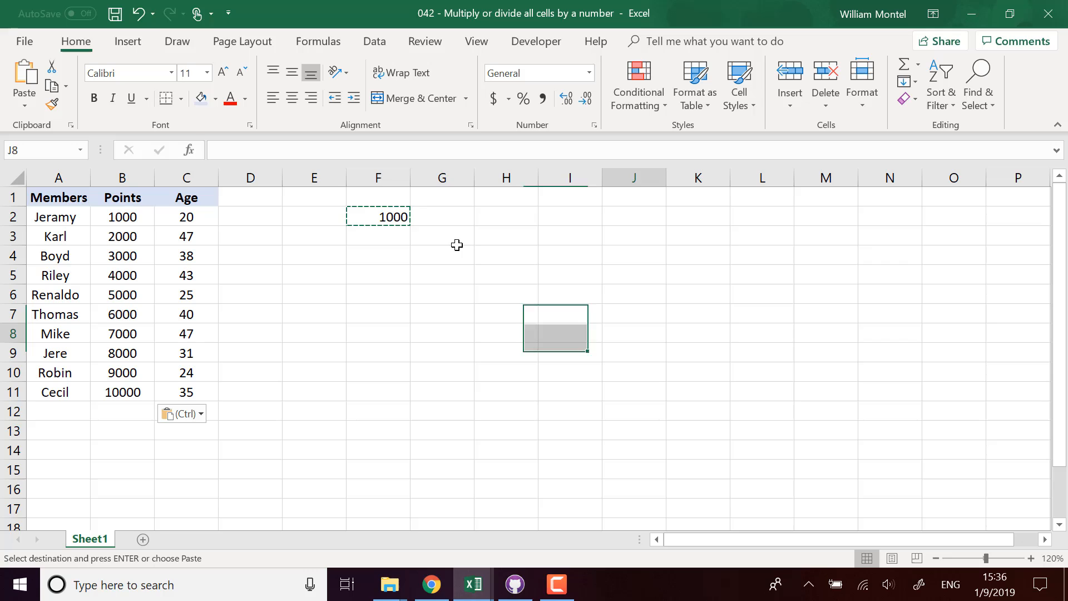
click(378, 236)
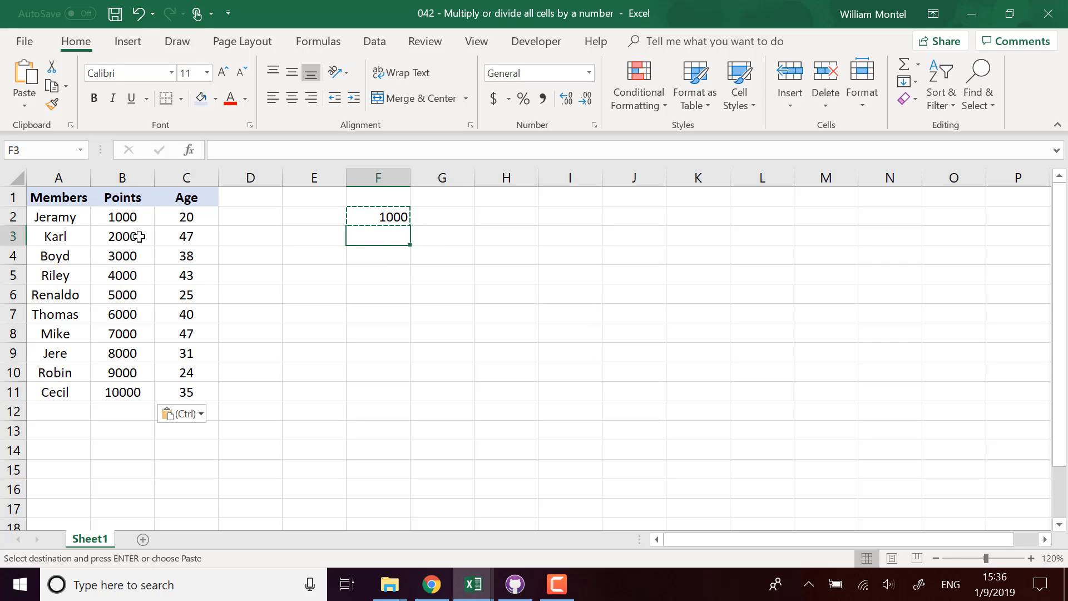
mouse_move(139, 403)
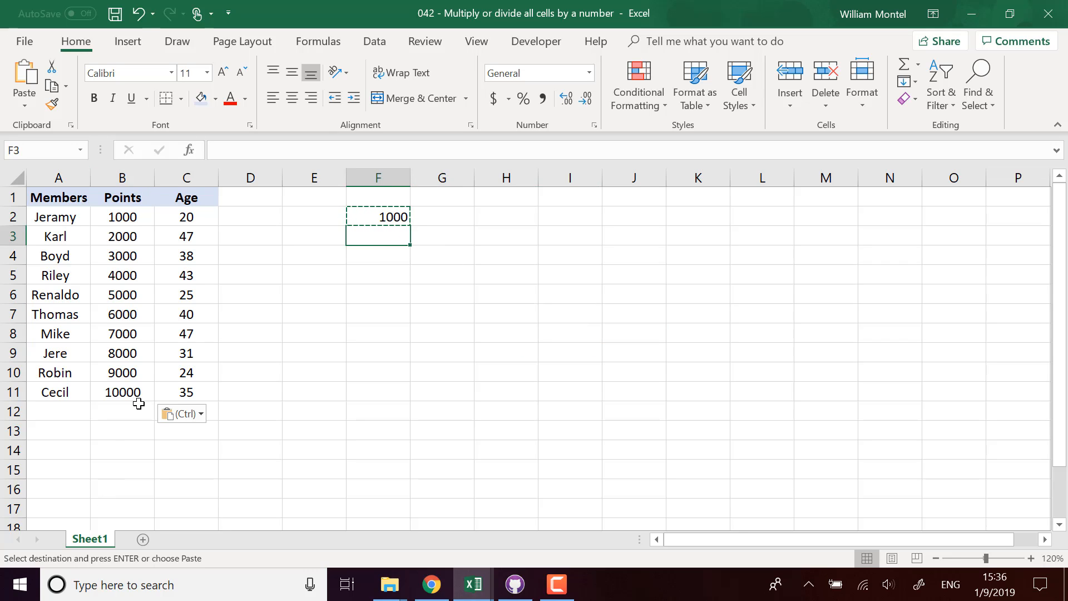
mouse_move(128, 217)
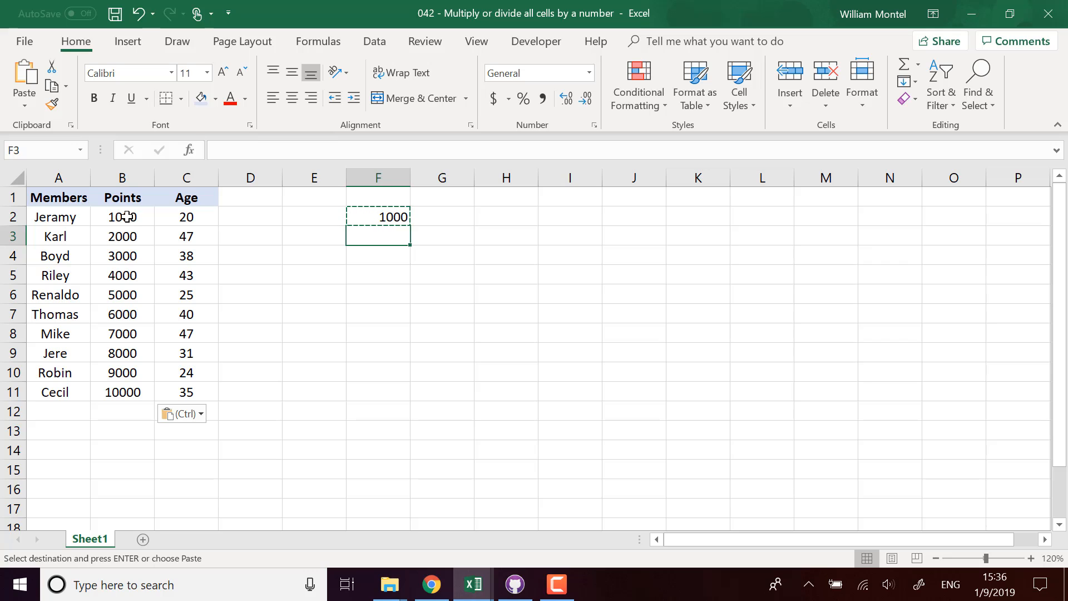
click(122, 198)
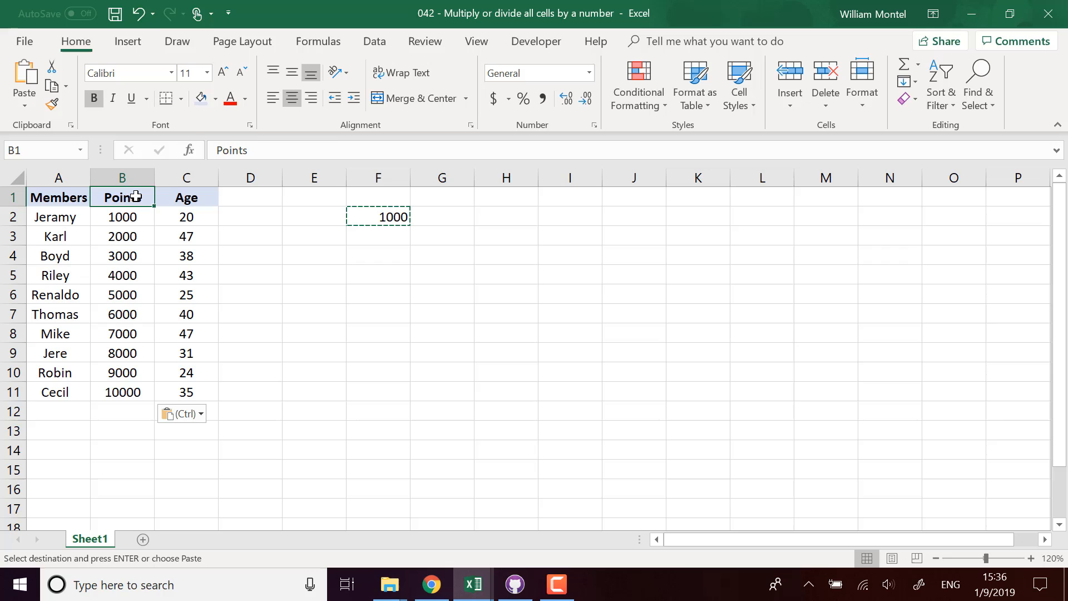
mouse_move(268, 233)
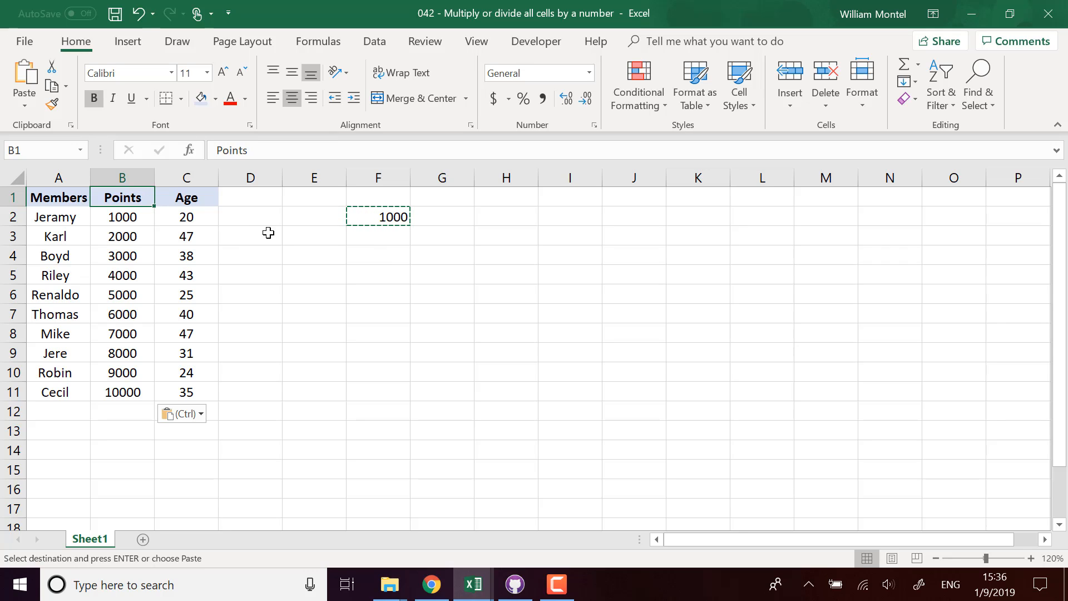
mouse_move(396, 207)
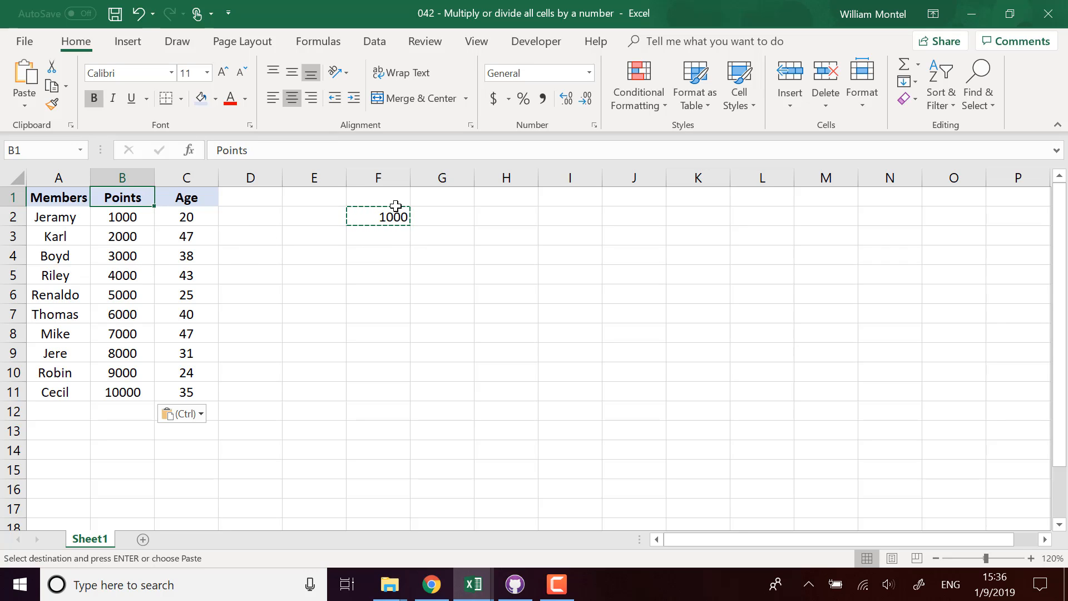
mouse_move(153, 258)
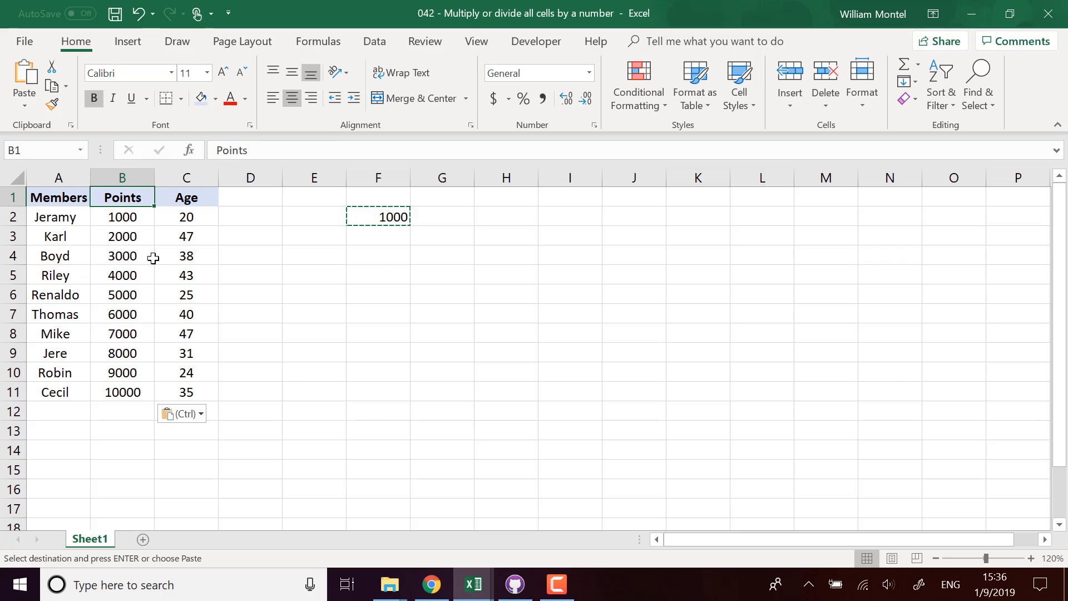
click(377, 230)
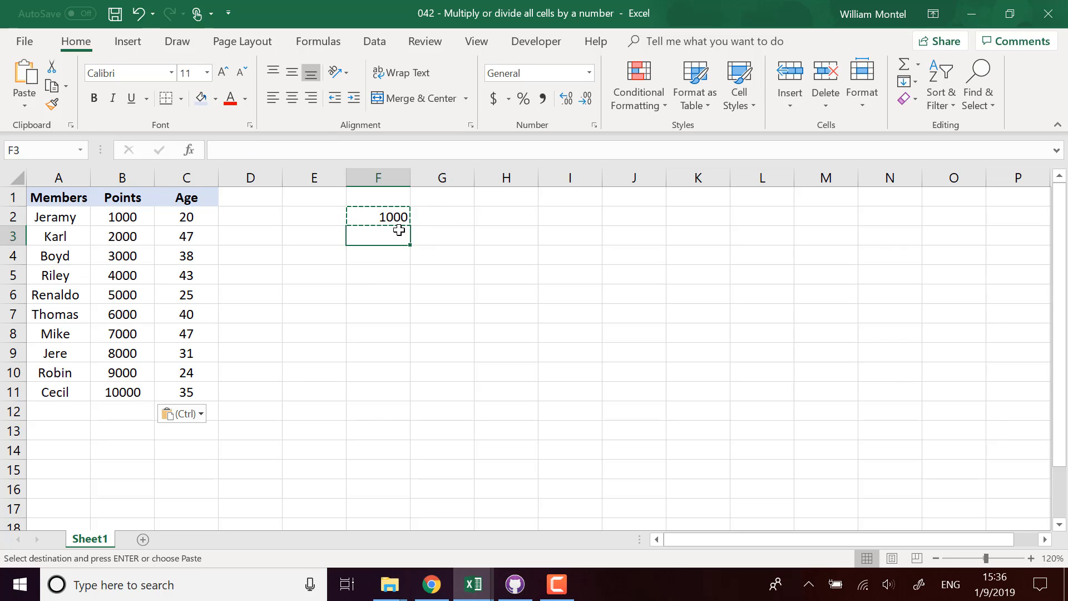
Step: Paste Special the copied 1000 onto B2:B11 using Values and Divide
click(377, 216)
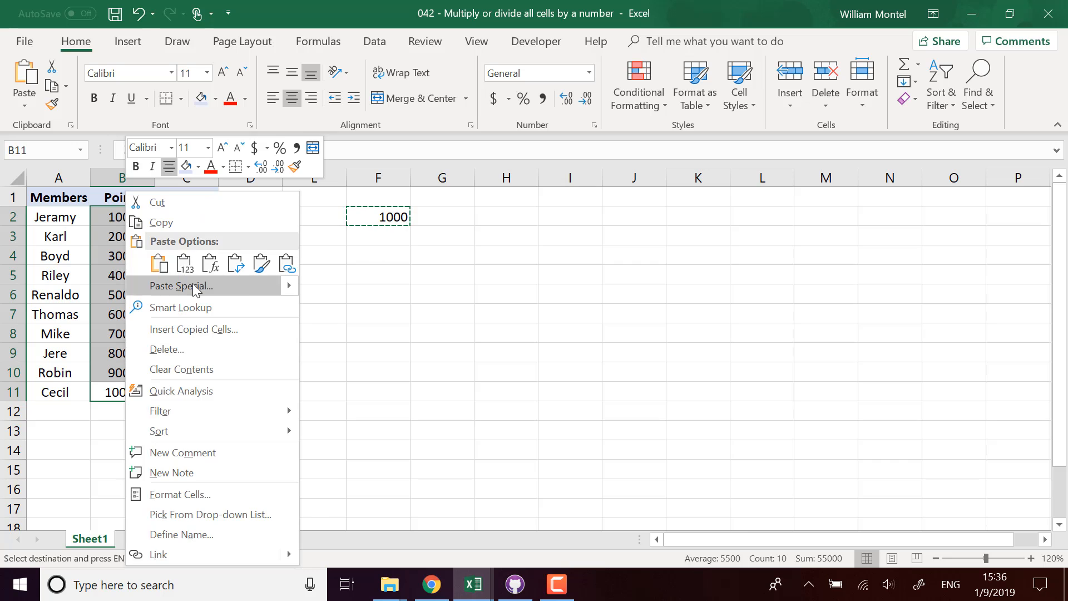
click(180, 285)
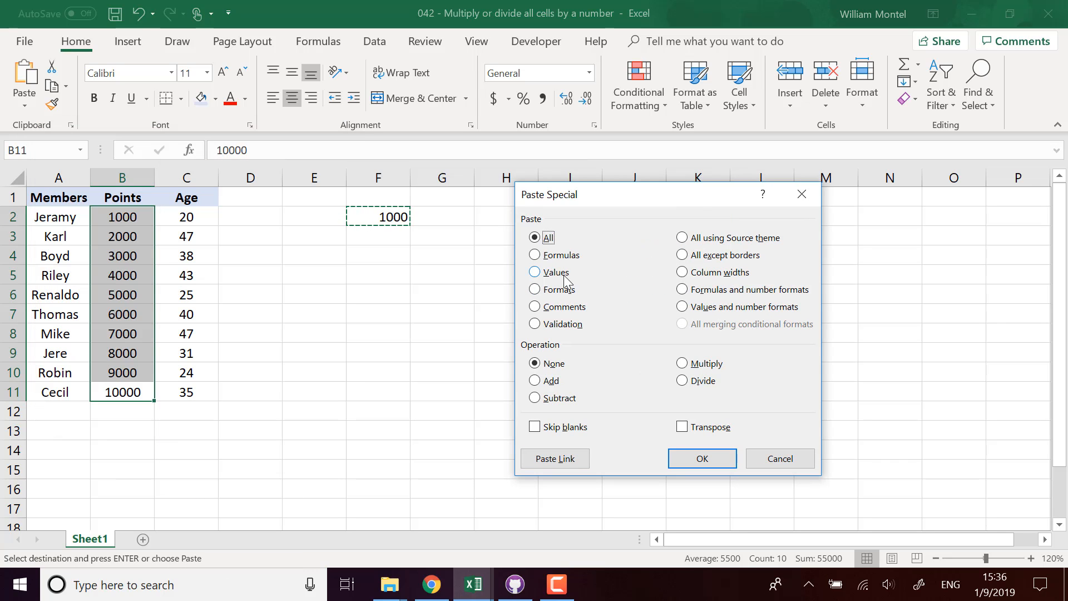
click(535, 272)
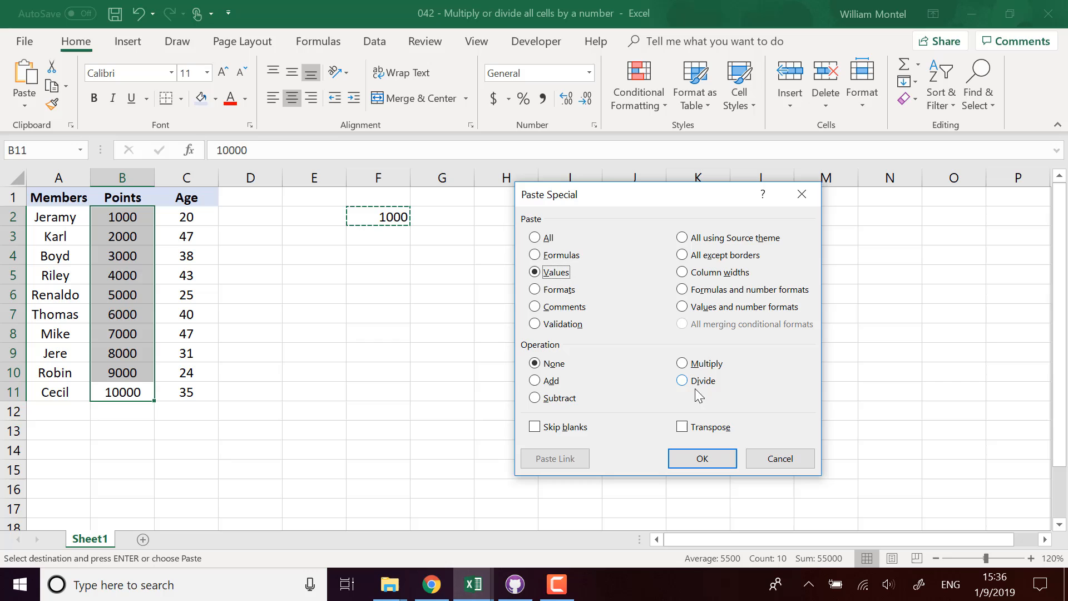
click(681, 380)
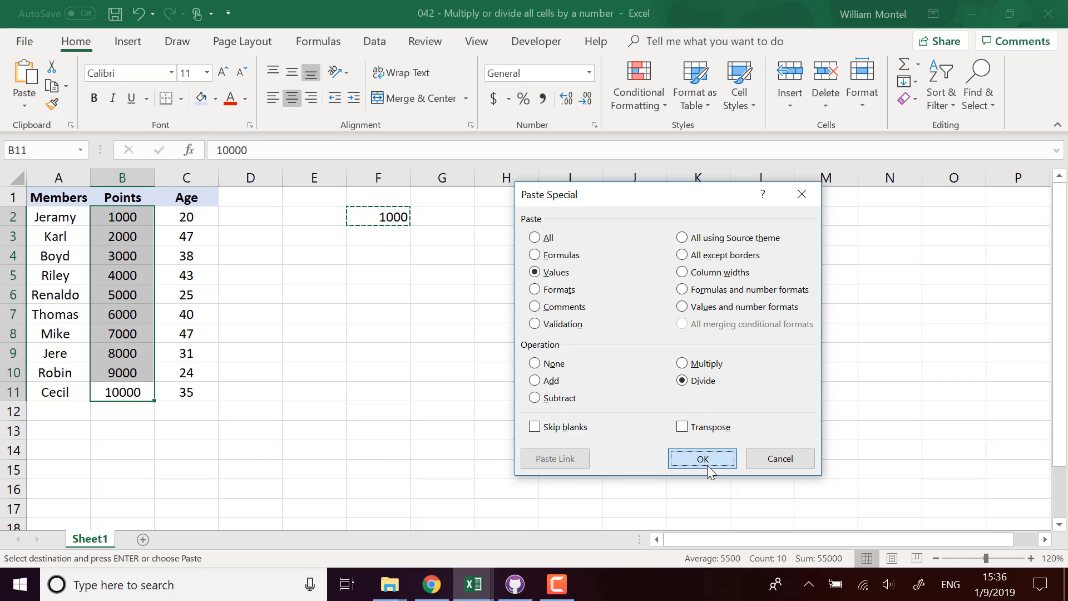
click(702, 457)
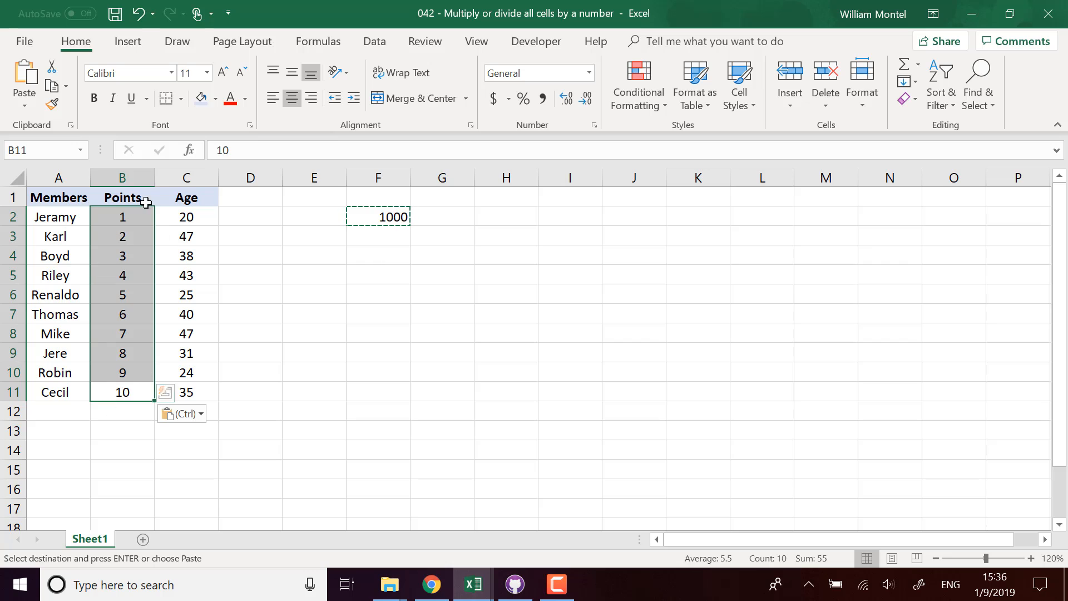
Step: Enter 1 in cell F3 beneath 1000 and copy it
click(378, 236)
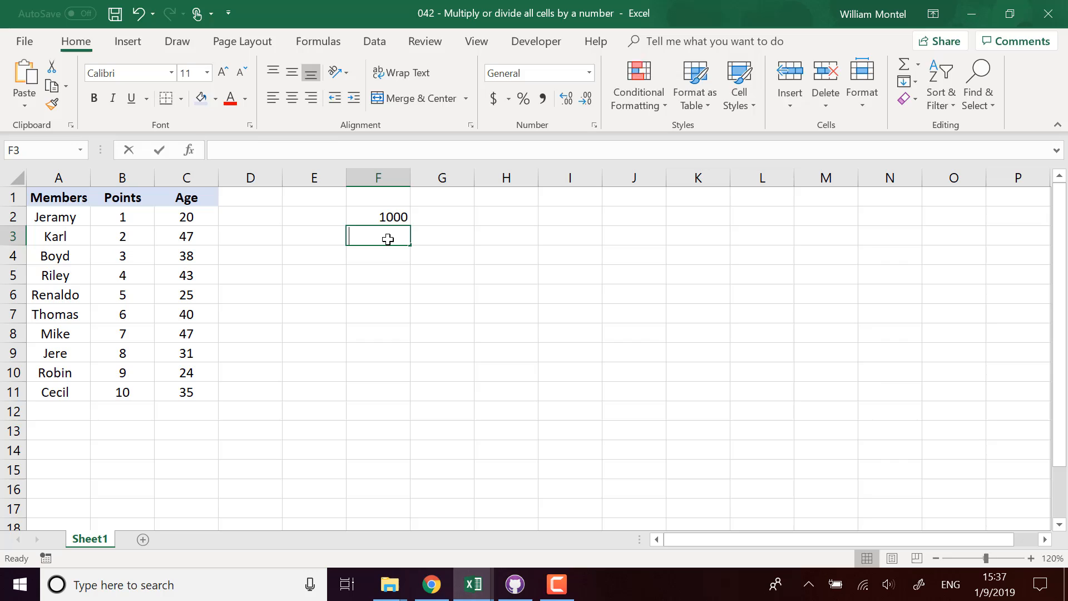
text(1)
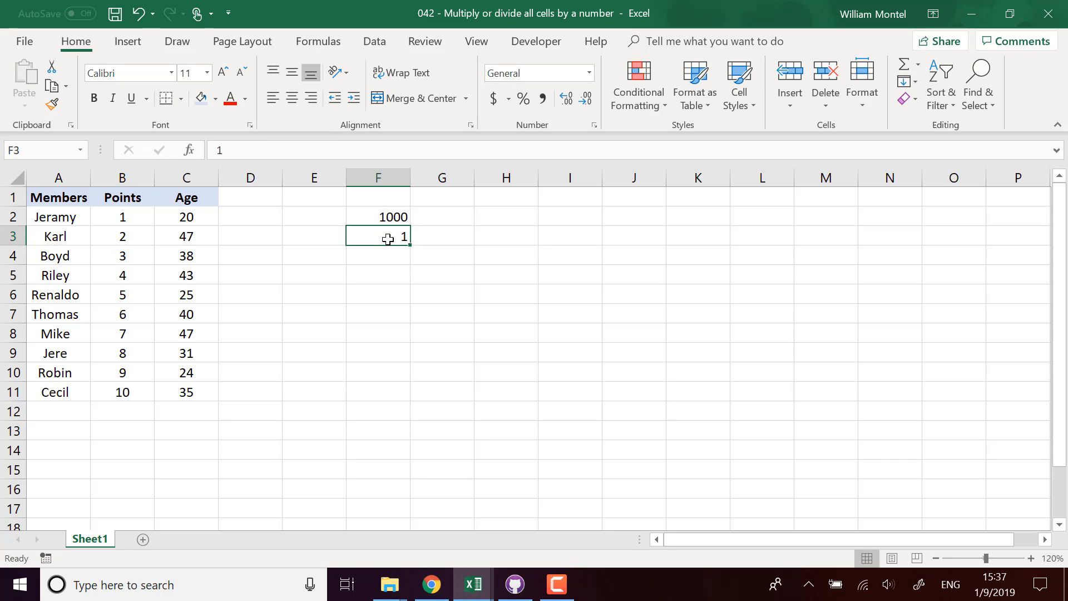
key(ctrl+c)
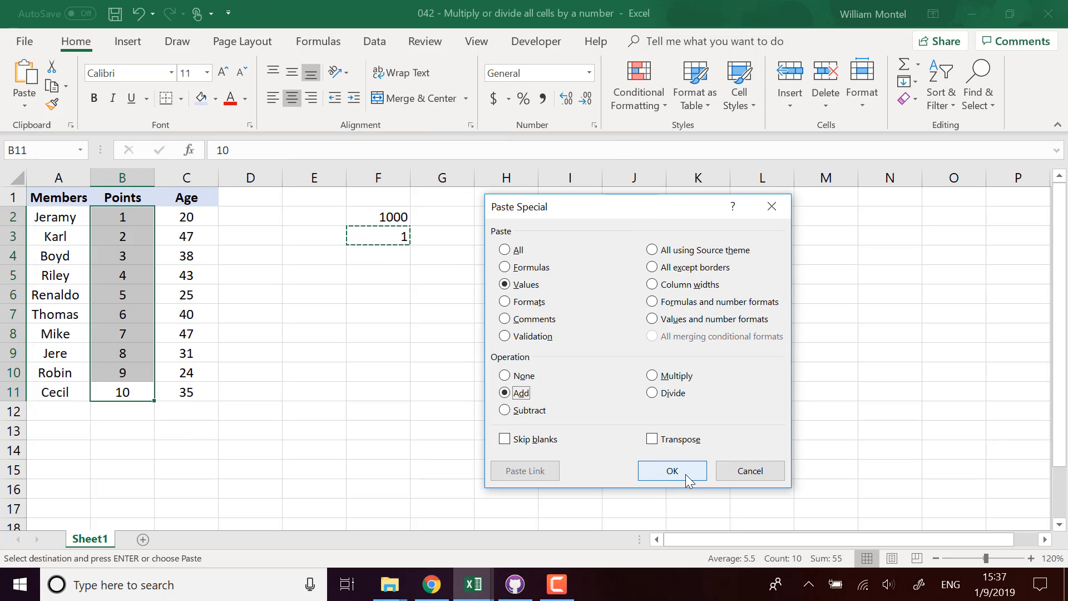
Step: Add the copied 1 to Points (2–11), subtract it back to 1–10, and end copy mode
click(671, 470)
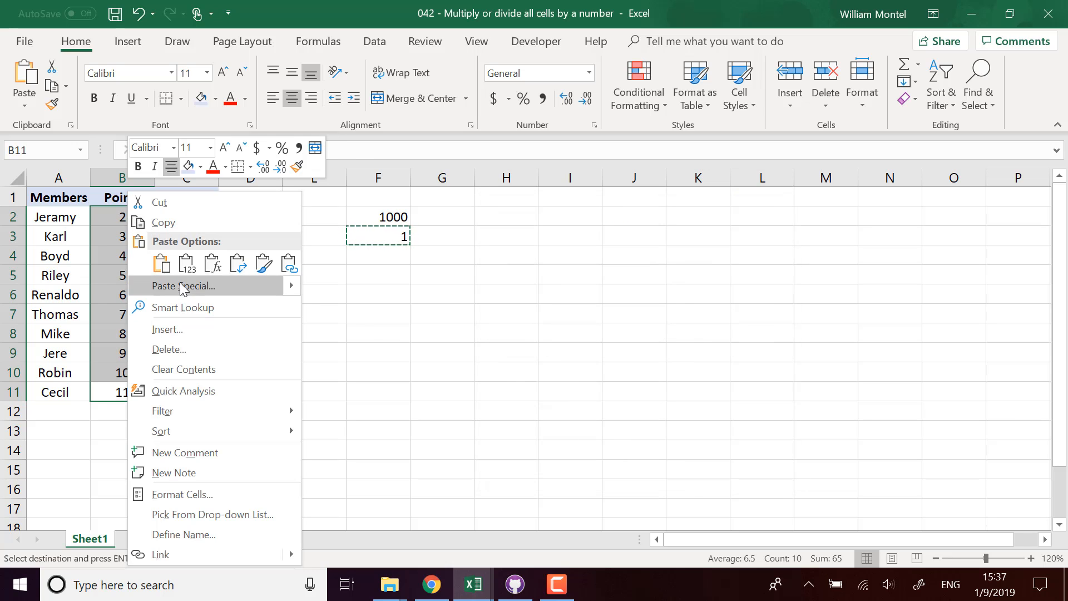
click(183, 286)
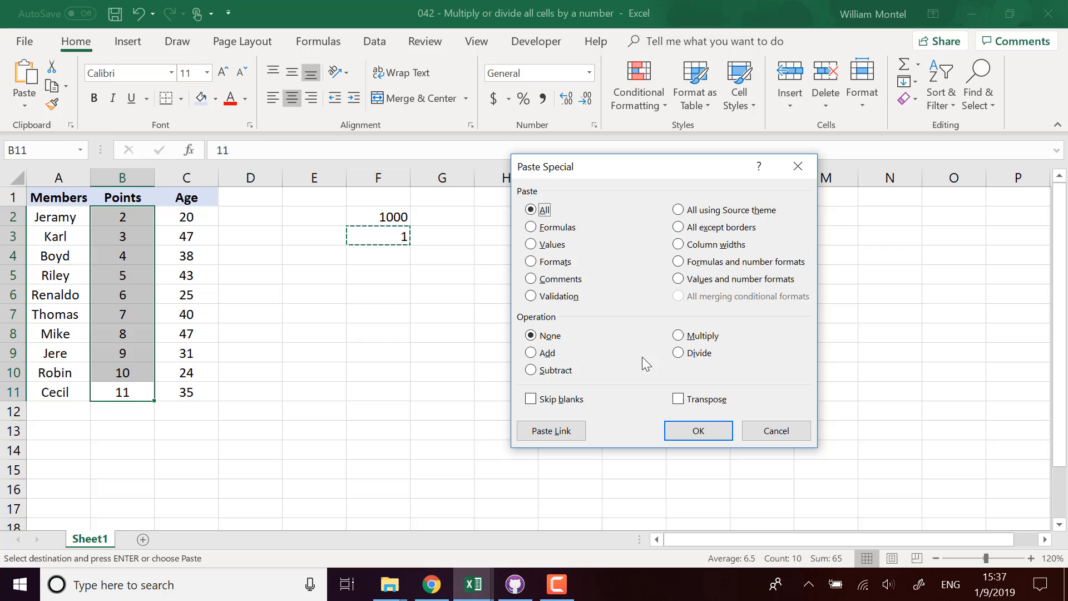
click(531, 370)
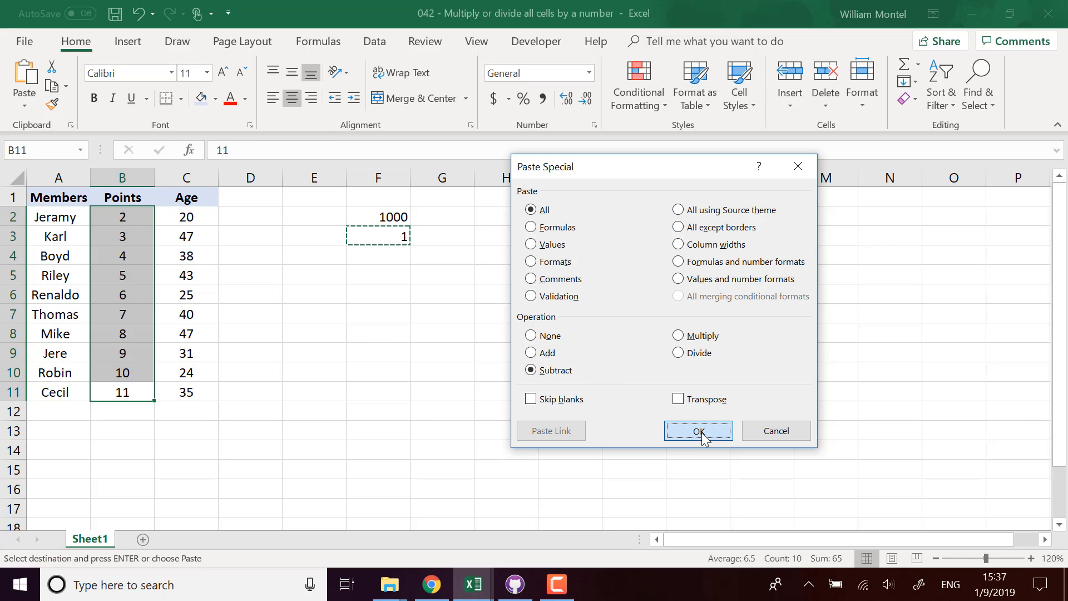
click(697, 431)
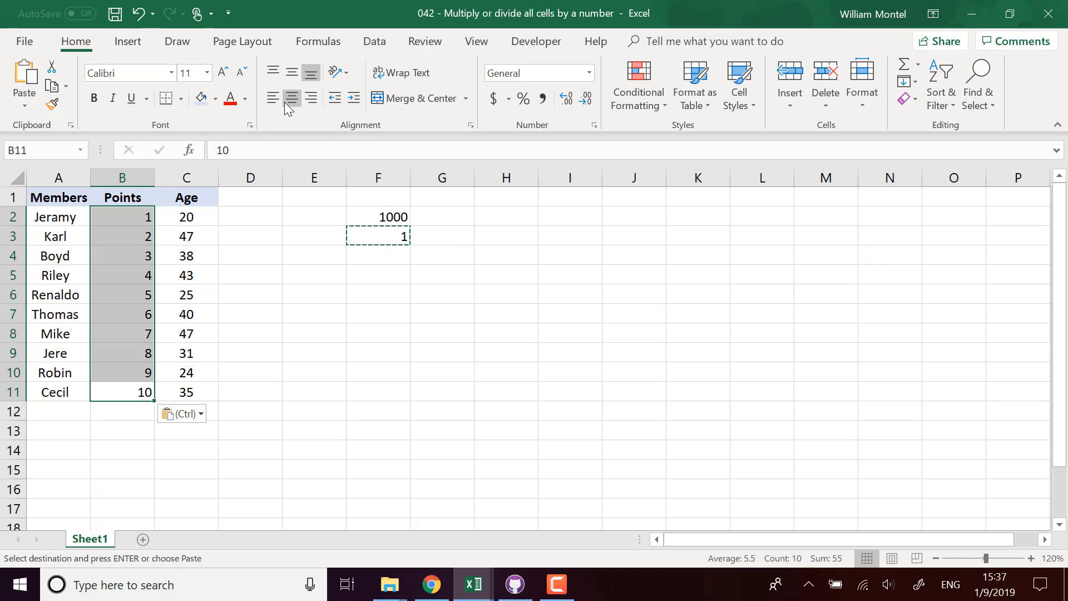
key(Escape)
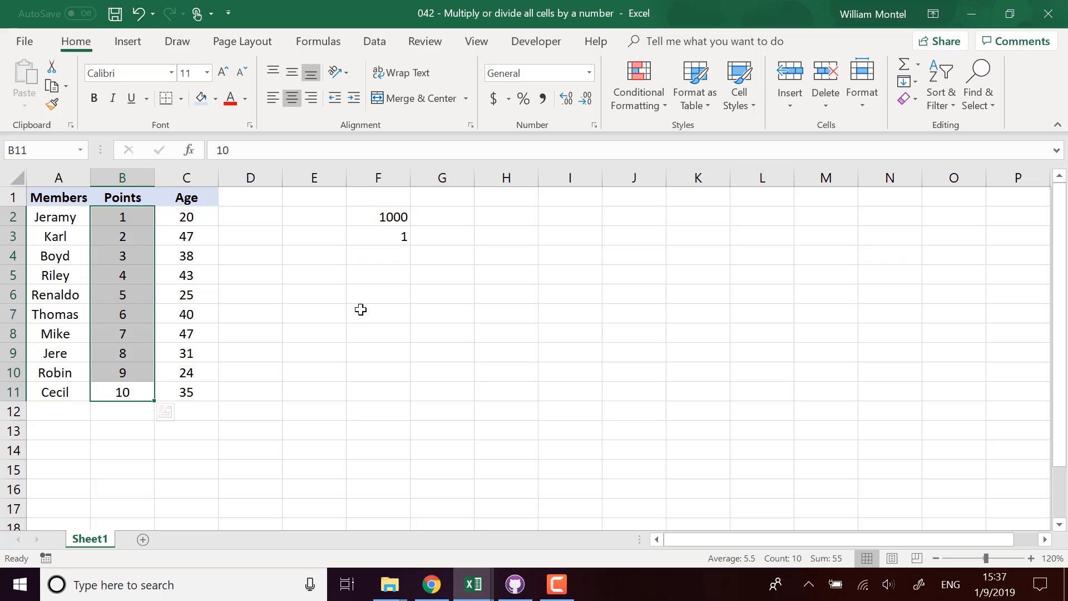
mouse_move(567, 325)
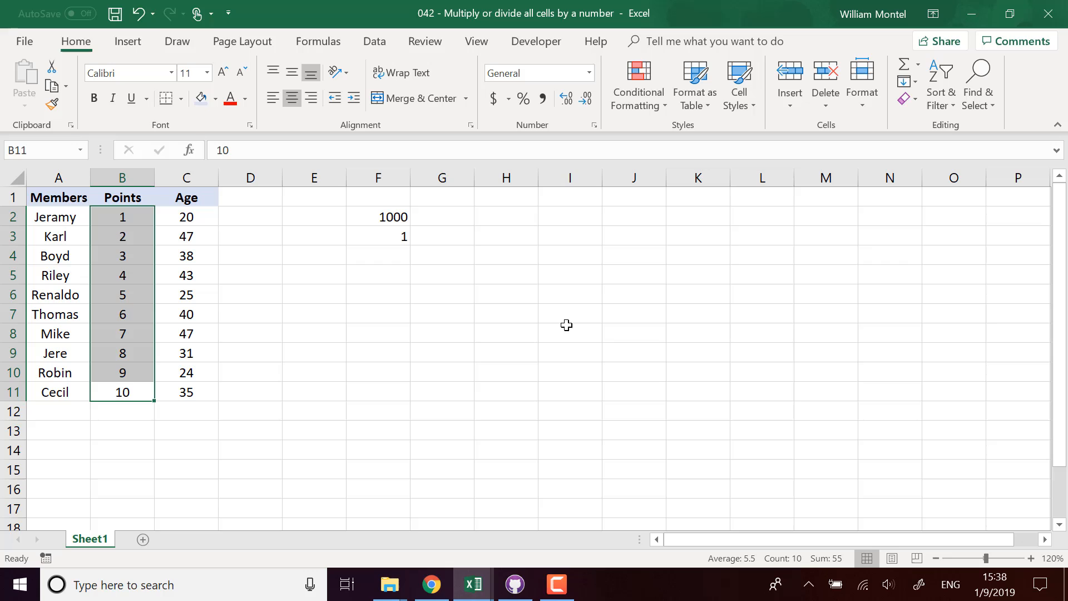
mouse_move(577, 590)
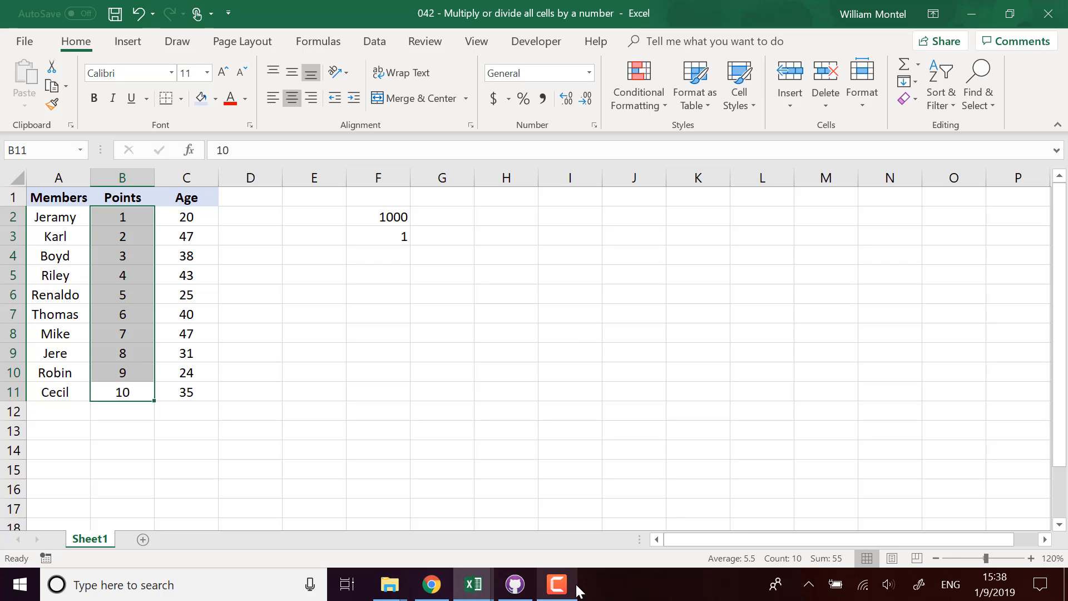